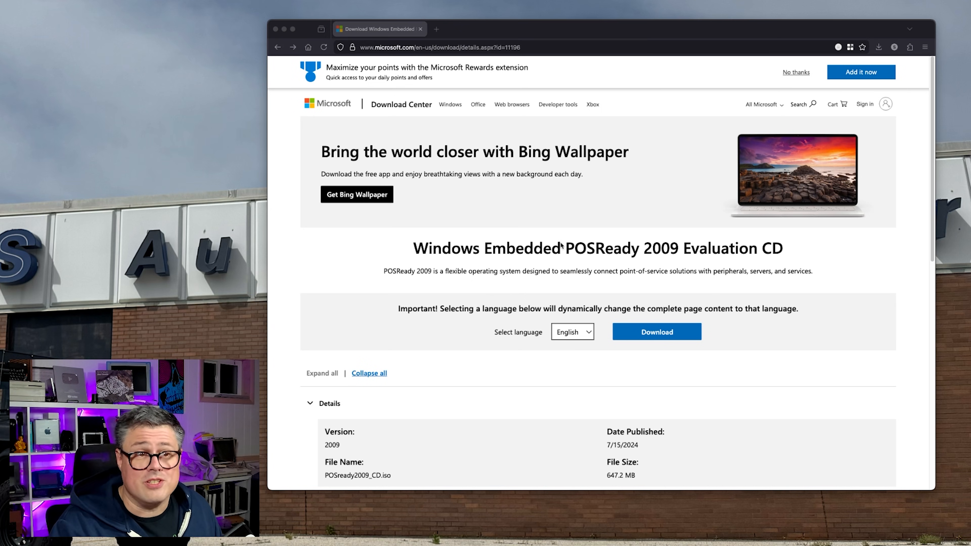
Review the POSReady 2009 product name and description on the setup welcome page.
double_click(621, 248)
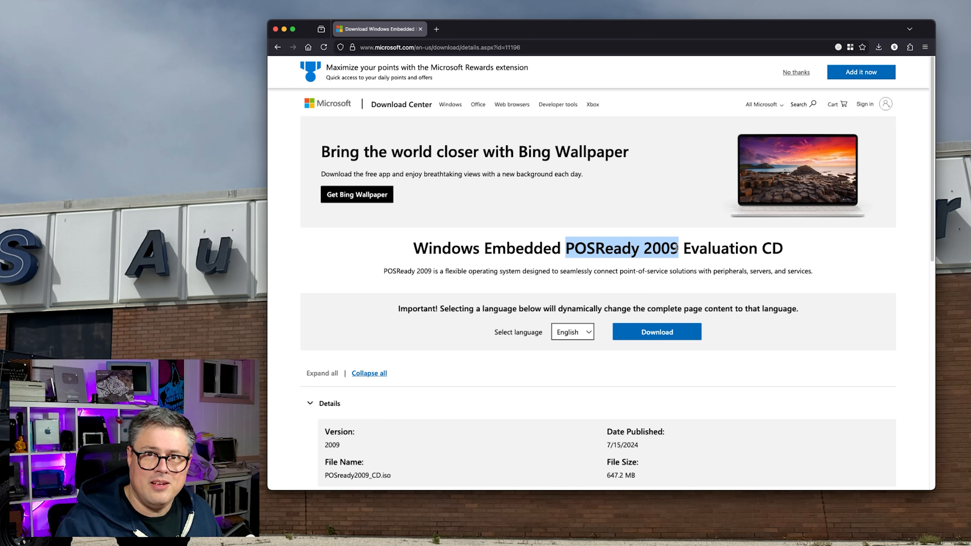
scroll("down", 3)
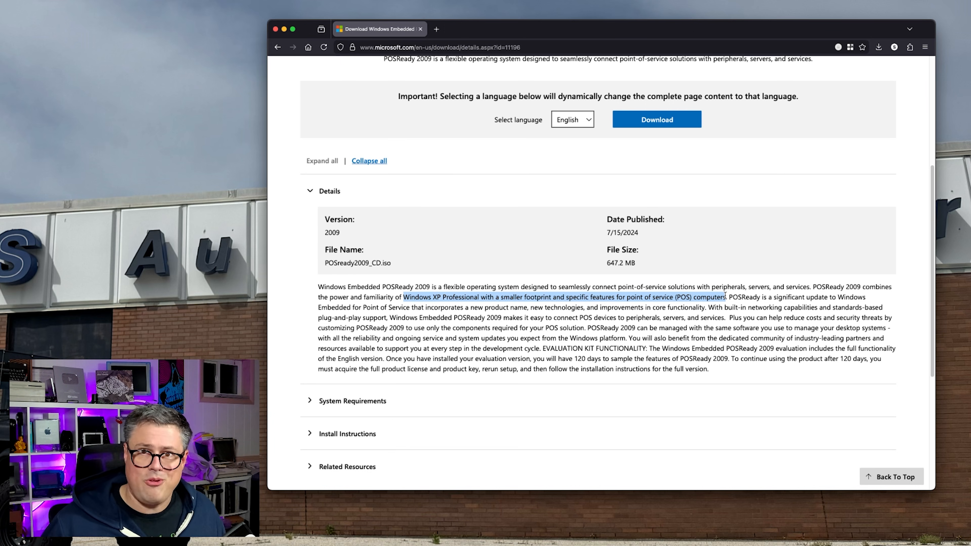
left_click(657, 119)
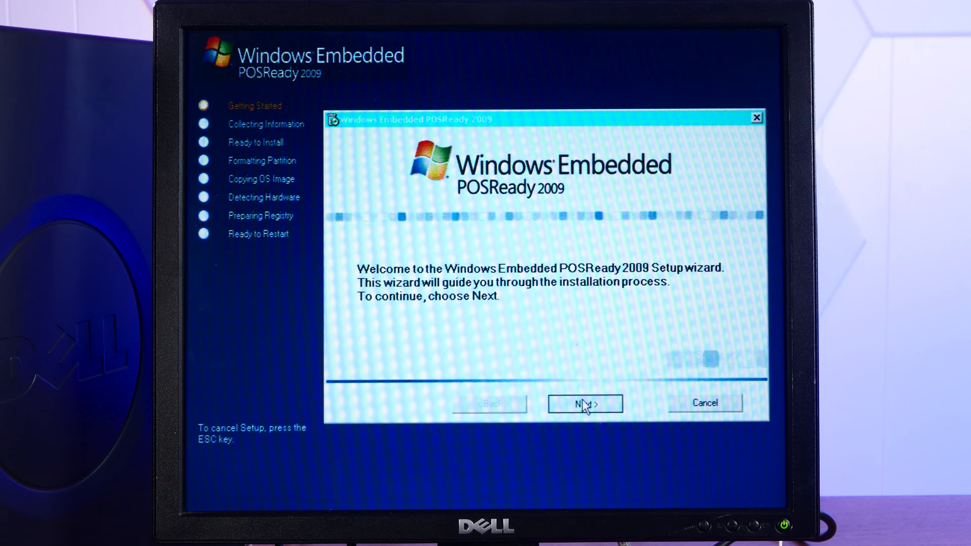
Begin setup with Interactive Setup, pass the product key and accept the license agreement.
left_click(584, 404)
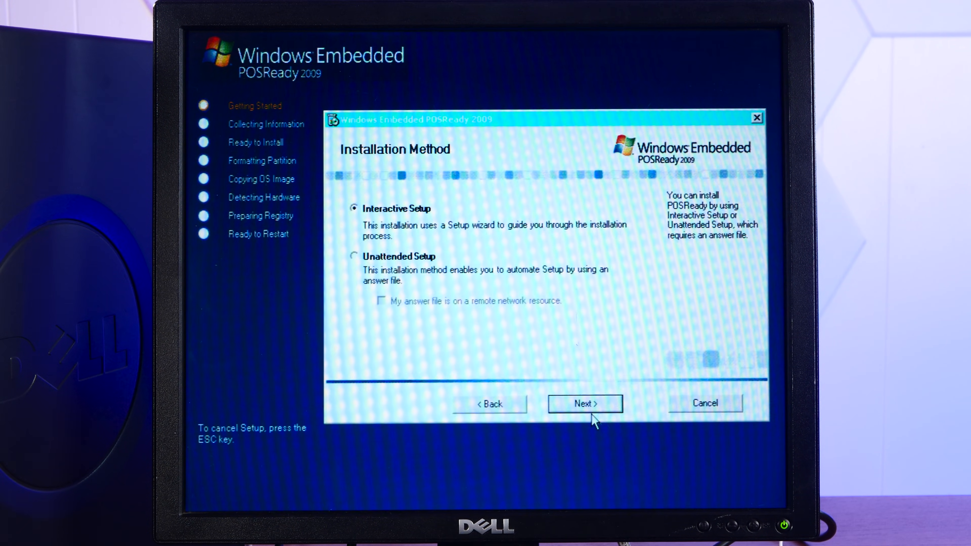
left_click(585, 403)
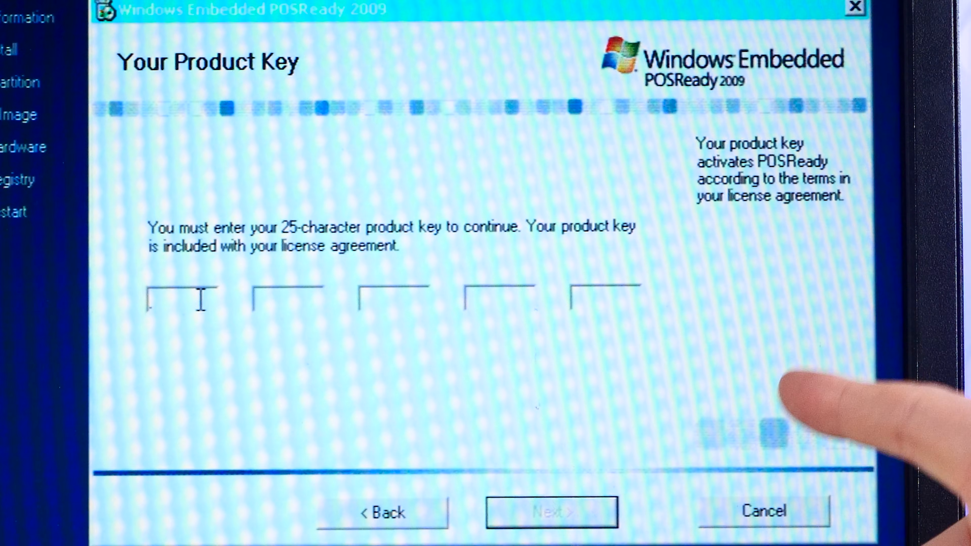
mouse_move(793, 340)
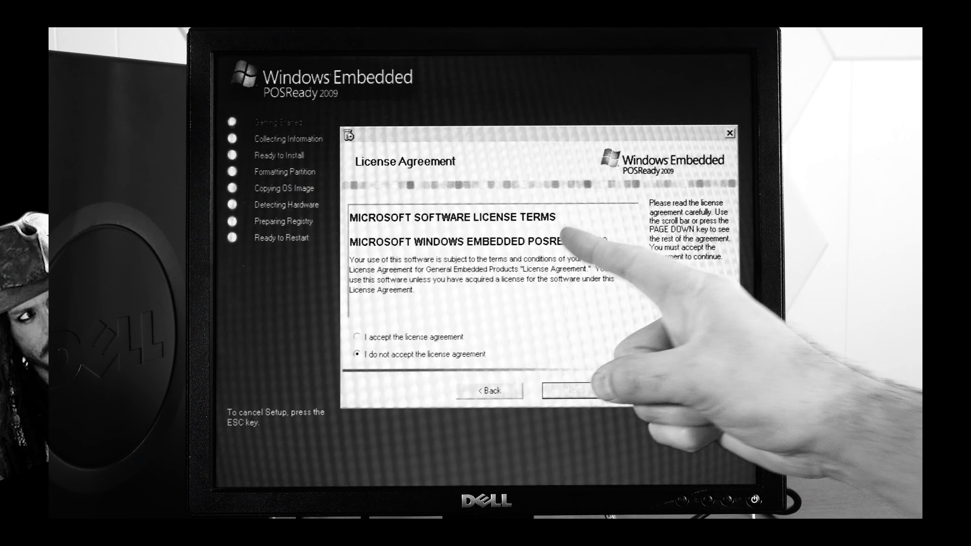
left_click(570, 391)
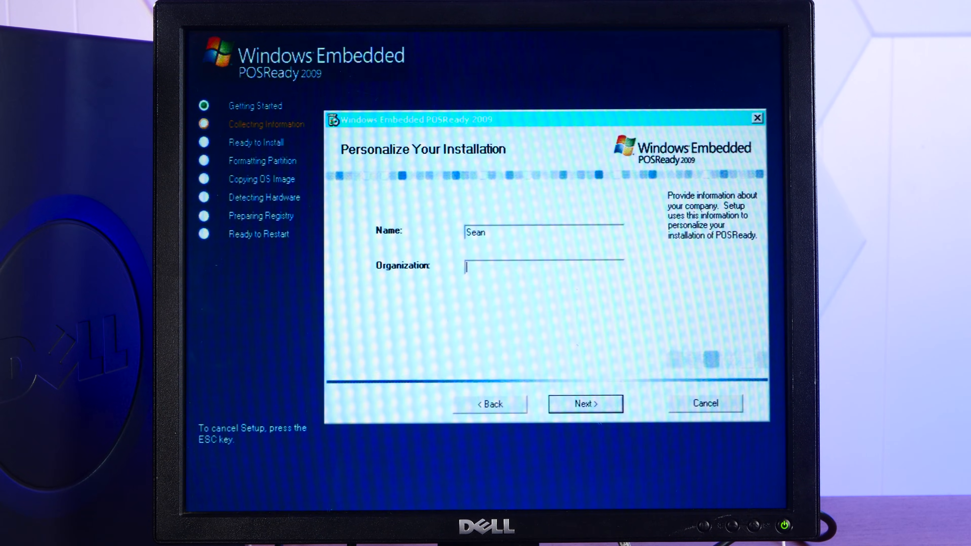
Continue past personalization with no additional storage drivers to the Disk 0 partition list.
left_click(584, 403)
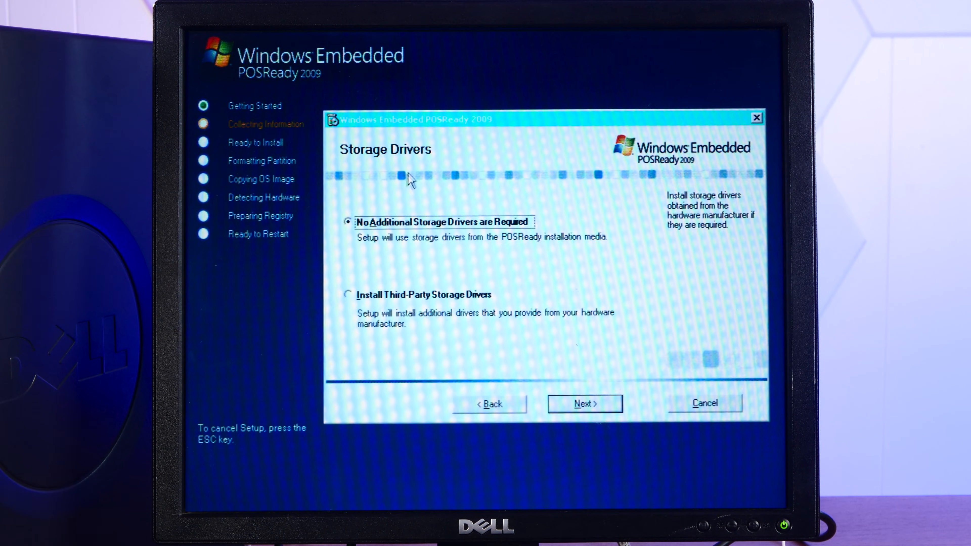
left_click(584, 403)
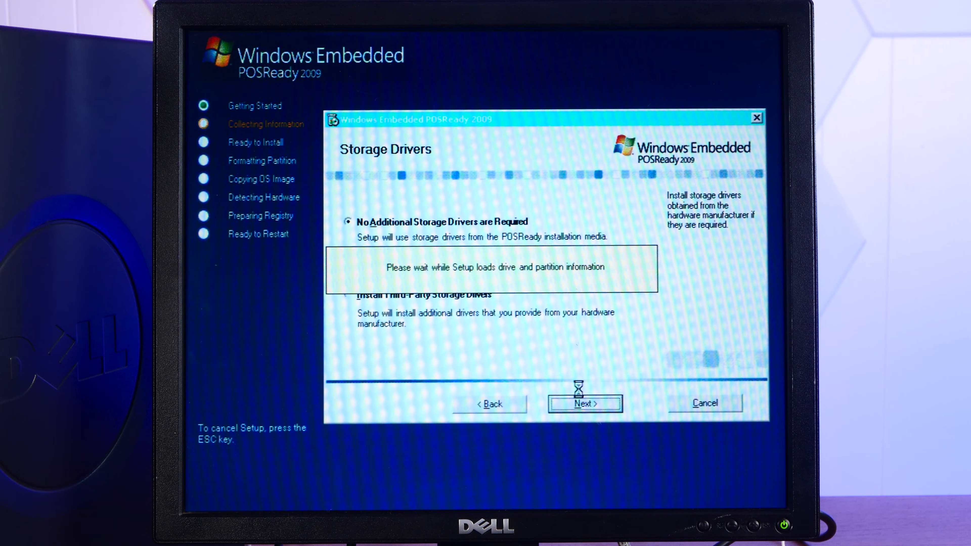
left_click(584, 403)
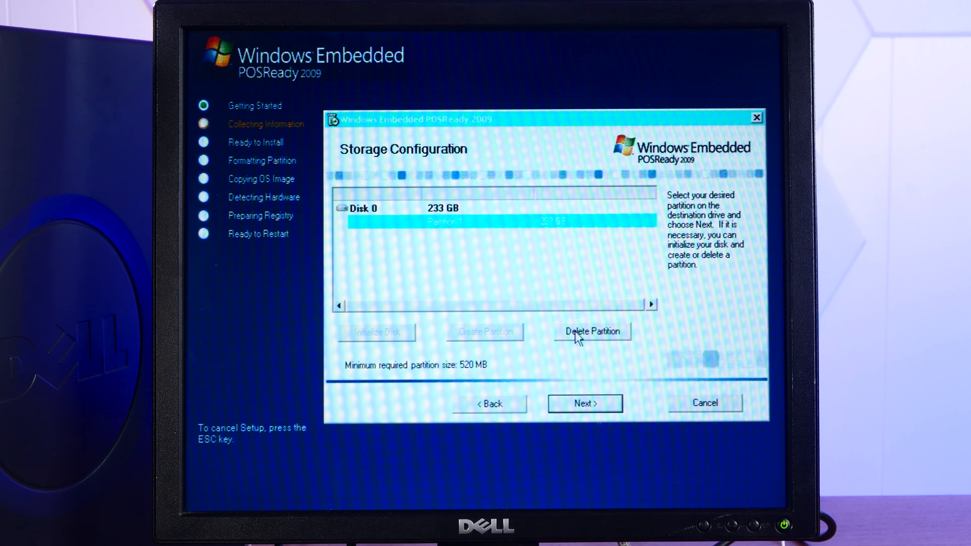
Delete the existing partition and recreate one full-size 233 GB partition.
left_click(591, 331)
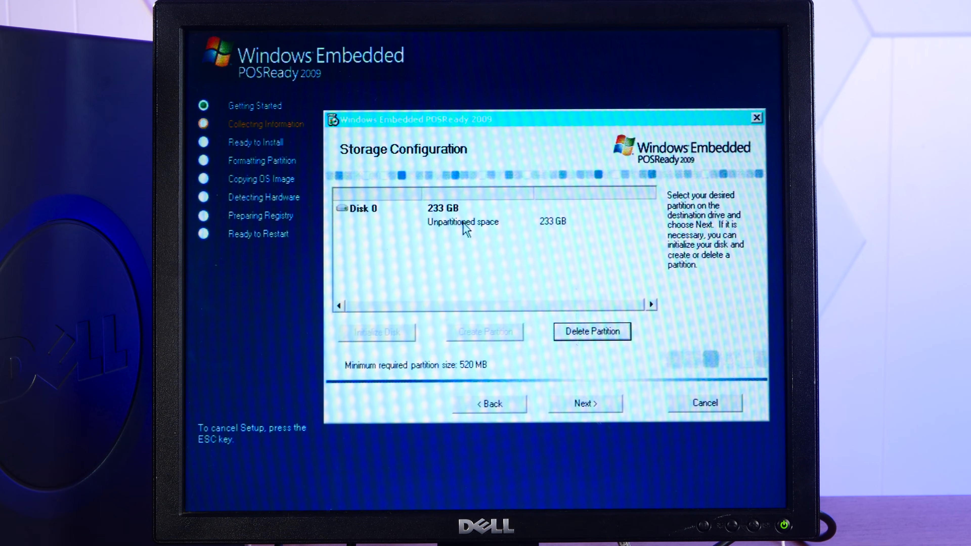
left_click(485, 331)
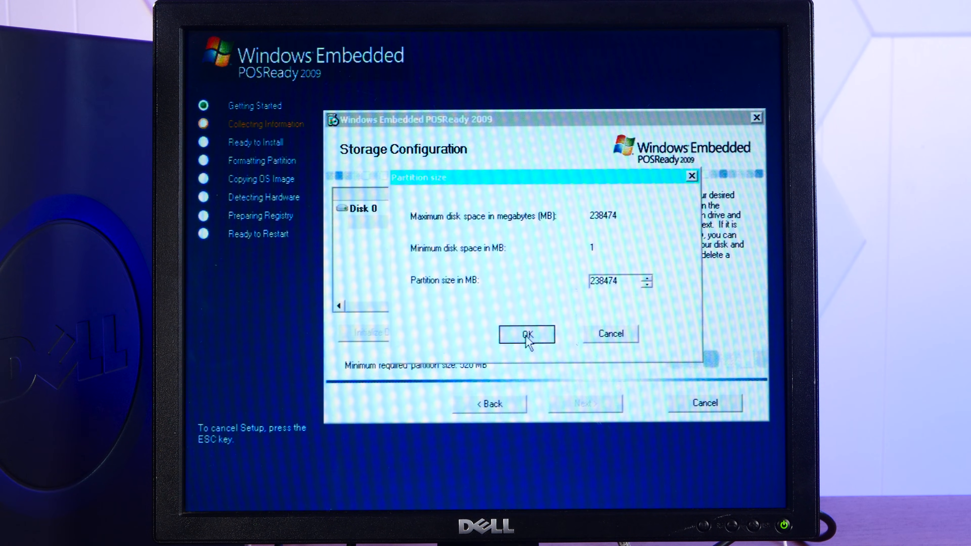
left_click(526, 334)
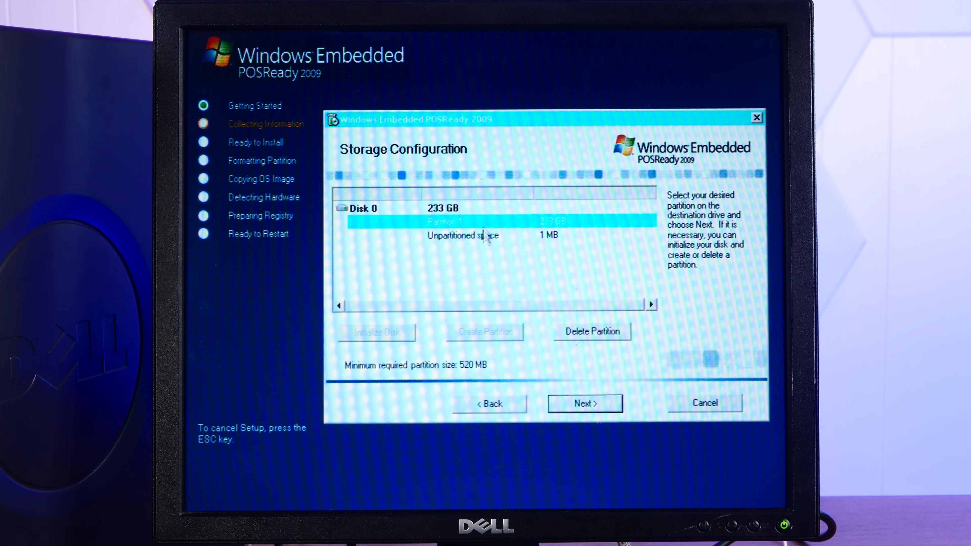
left_click(593, 332)
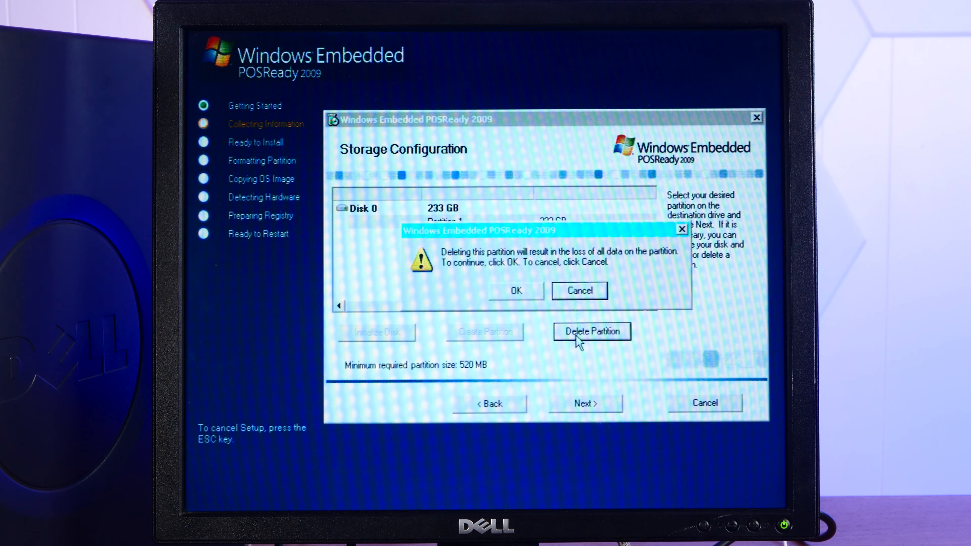
left_click(516, 290)
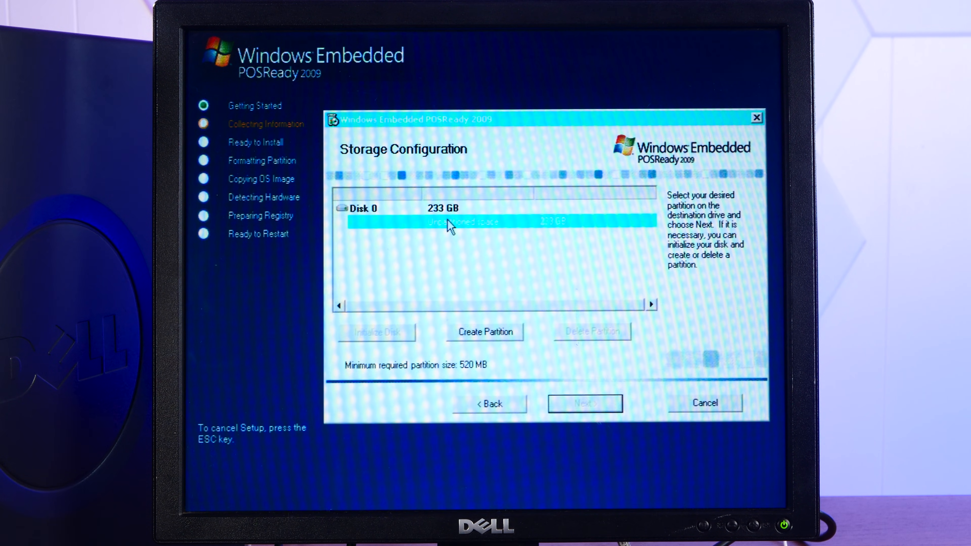
left_click(485, 331)
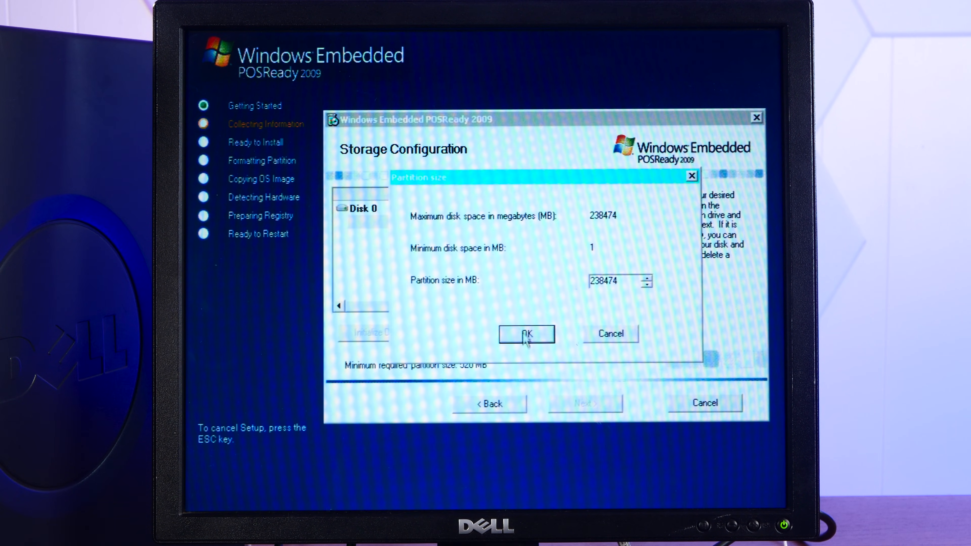
left_click(526, 334)
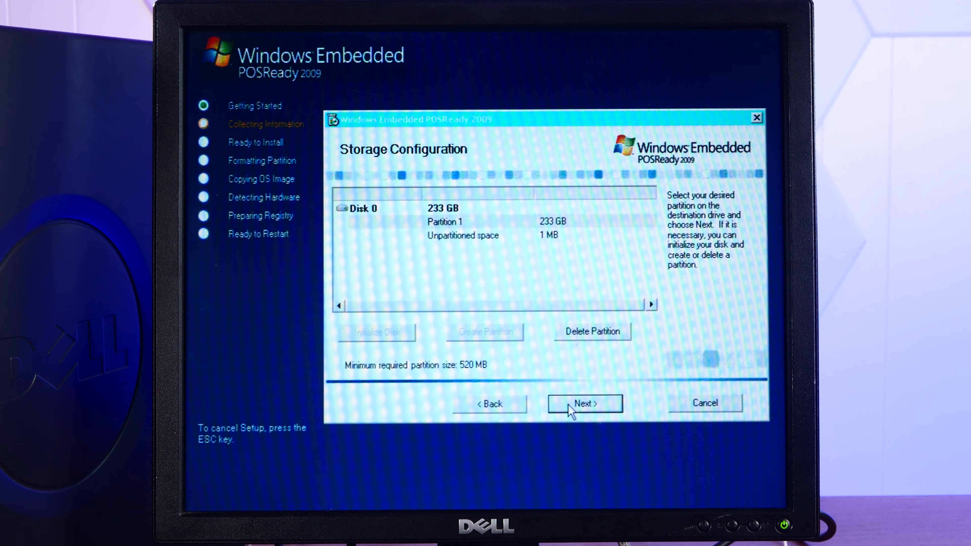
Quick-format the partition as NTFS labelled DELL and choose Eastern Time zone.
left_click(583, 403)
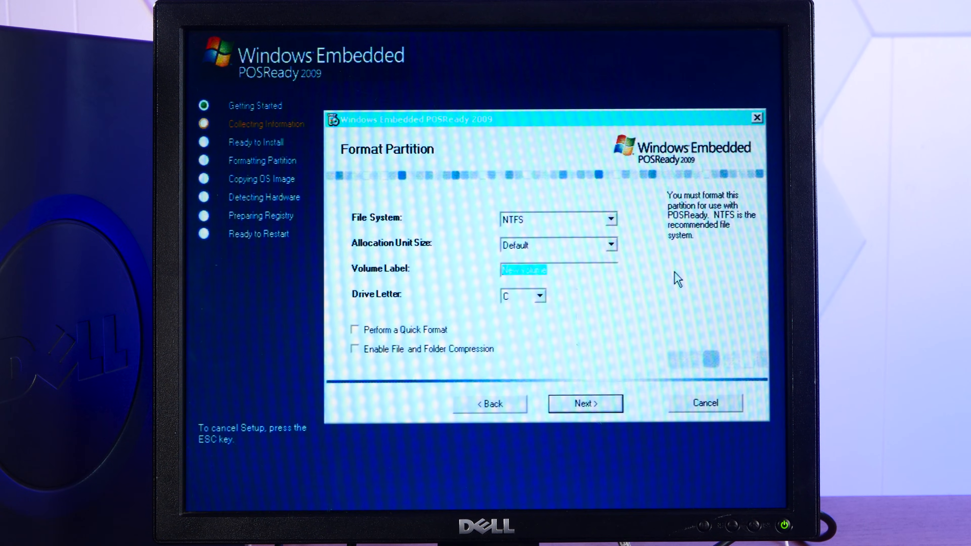
type("DELL")
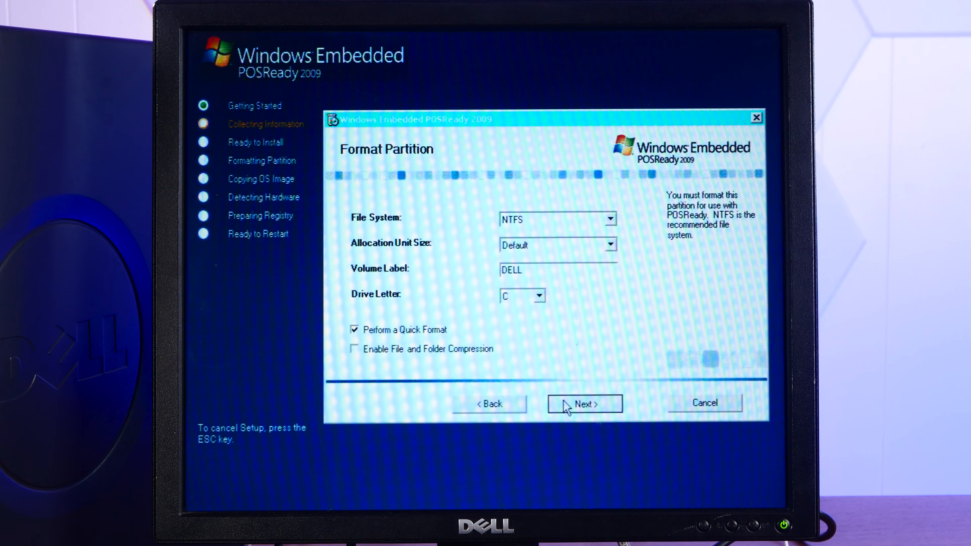
left_click(584, 404)
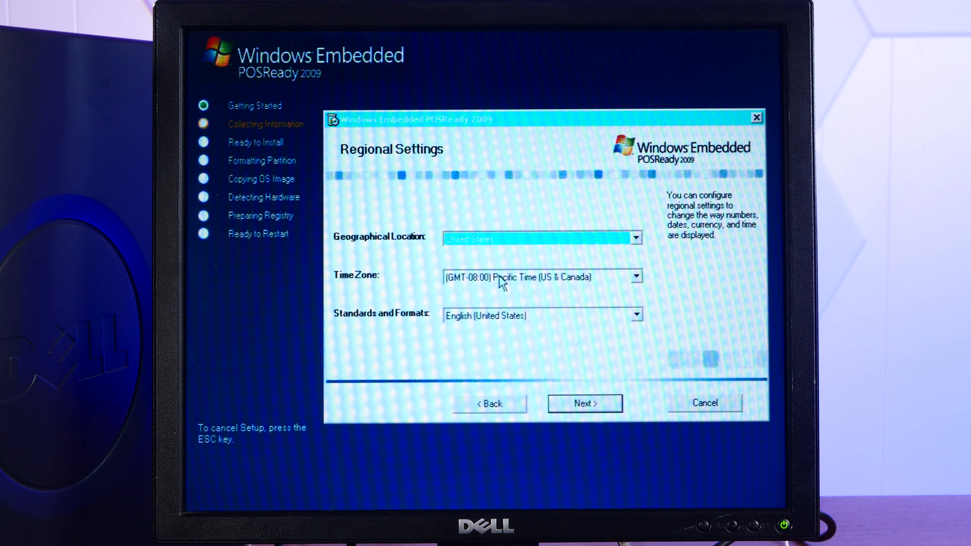
left_click(634, 276)
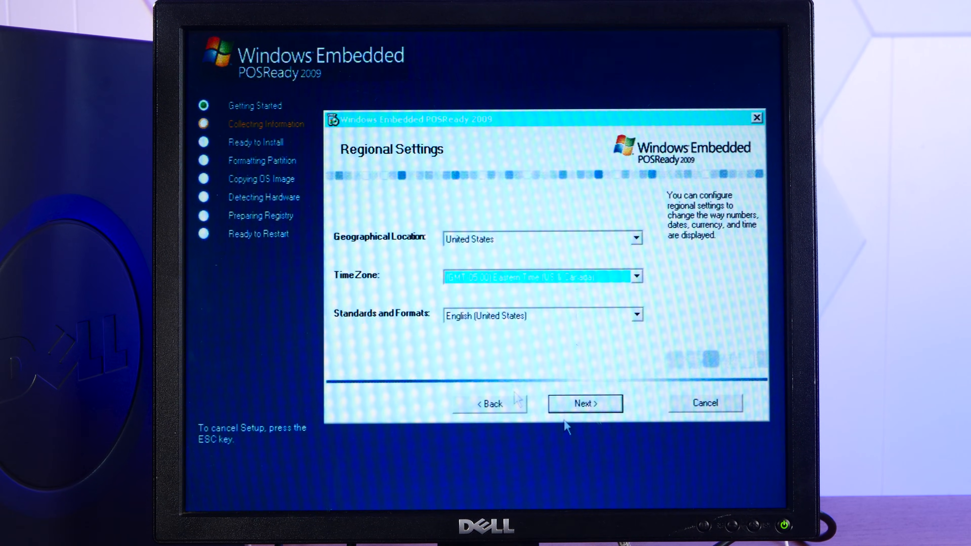
left_click(585, 403)
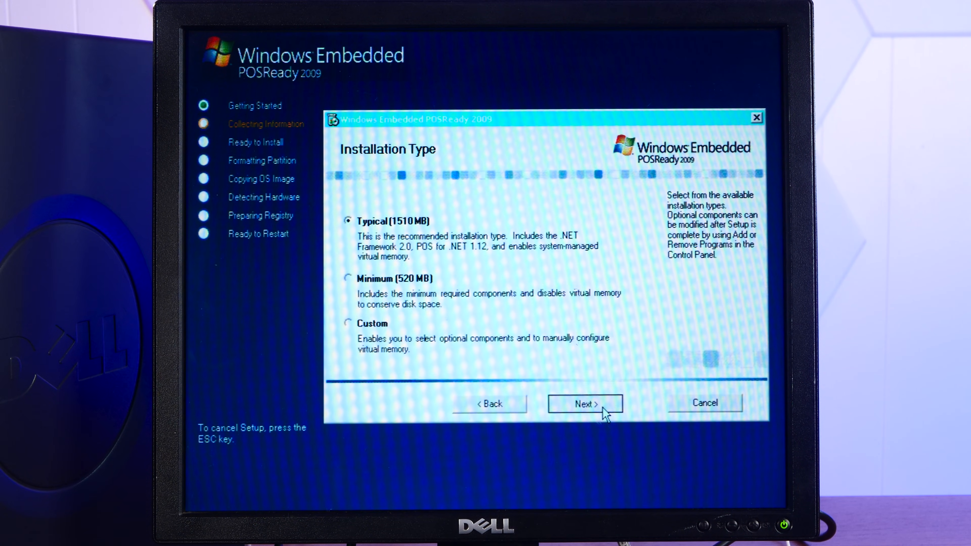
Keep Typical install, name the computer DELL-POS and submit a password setup rejects as weak.
left_click(585, 403)
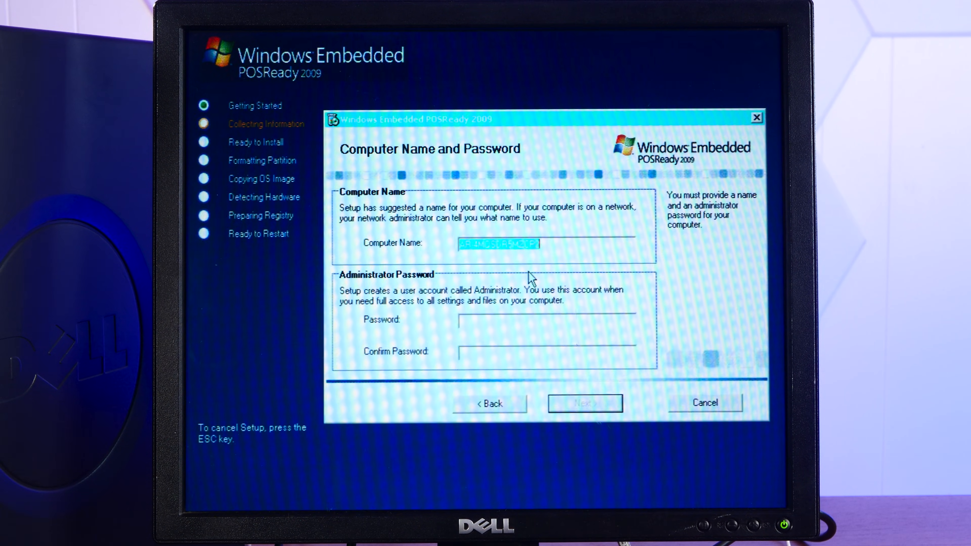
type("DELL")
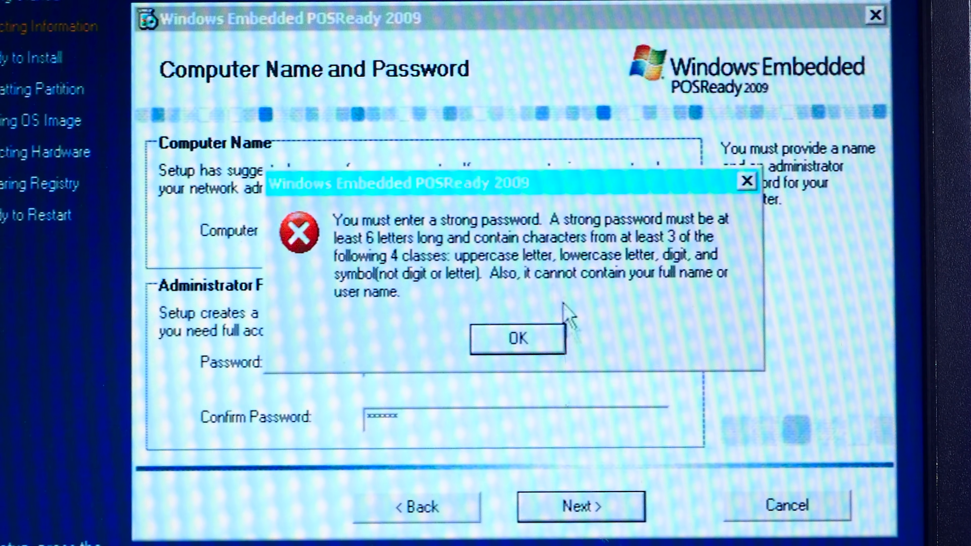
left_click(517, 339)
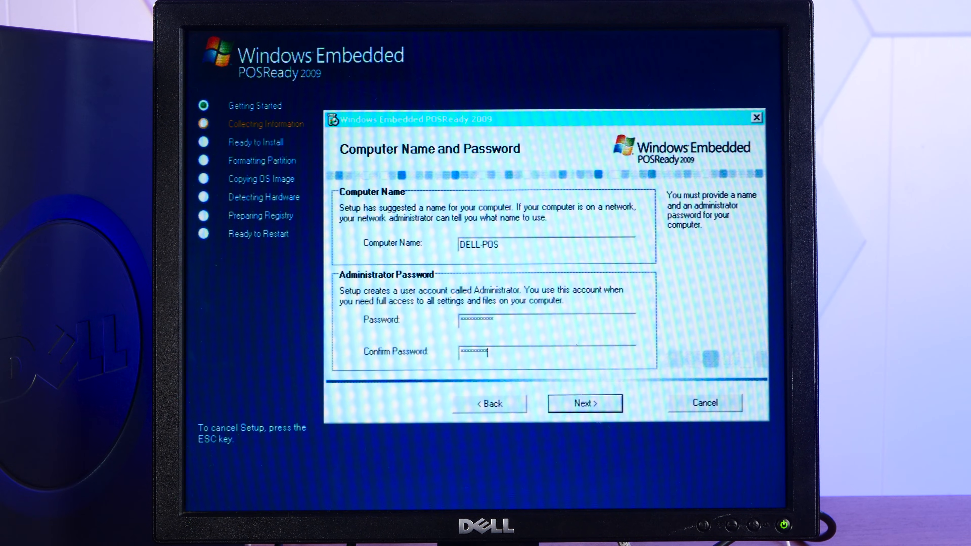
left_click(584, 404)
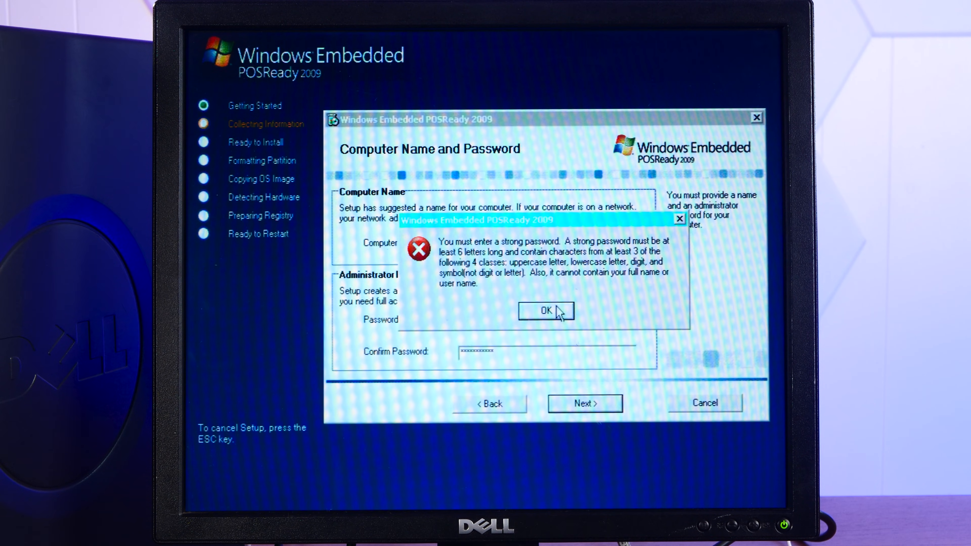
Enter a strong Administrator password, keep automatic TCP/IP settings and launch the installation.
left_click(546, 311)
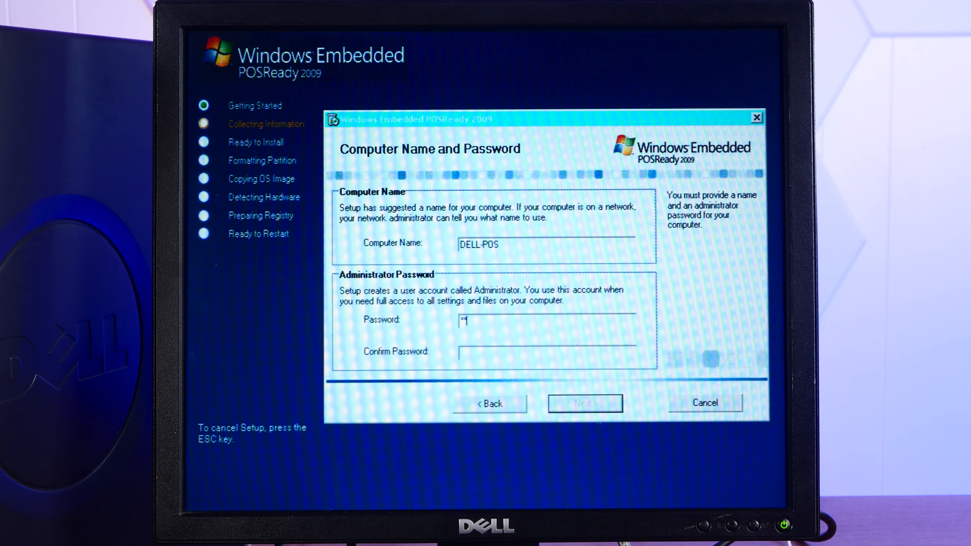
type("assword")
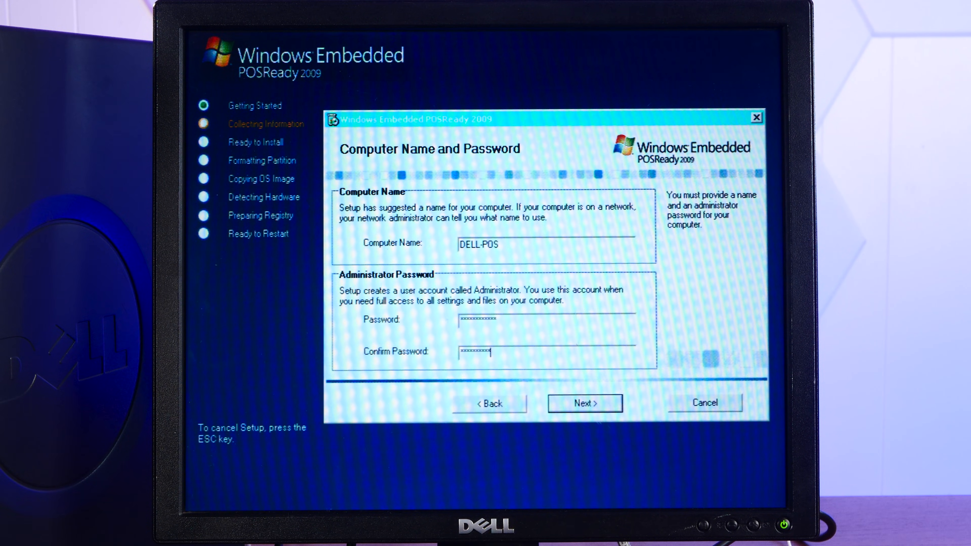
left_click(584, 403)
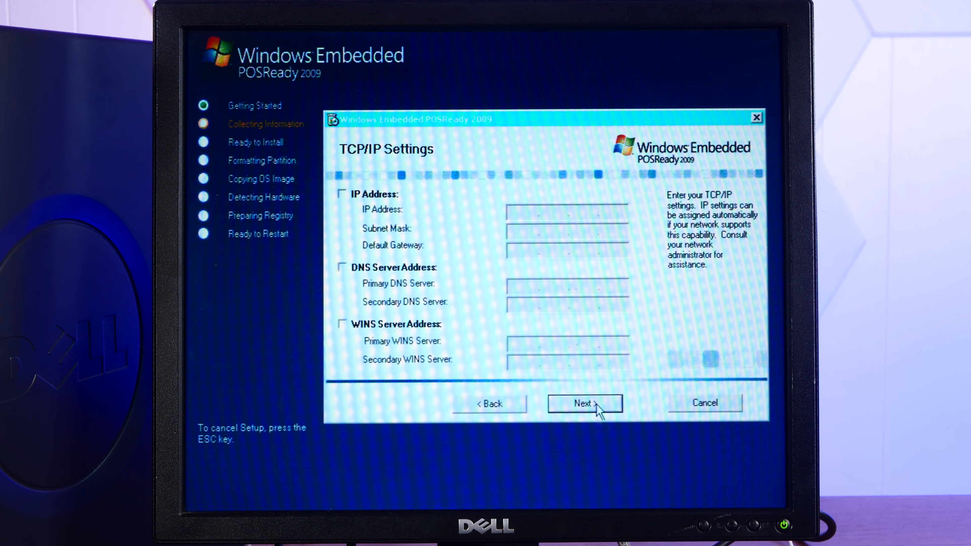
left_click(583, 403)
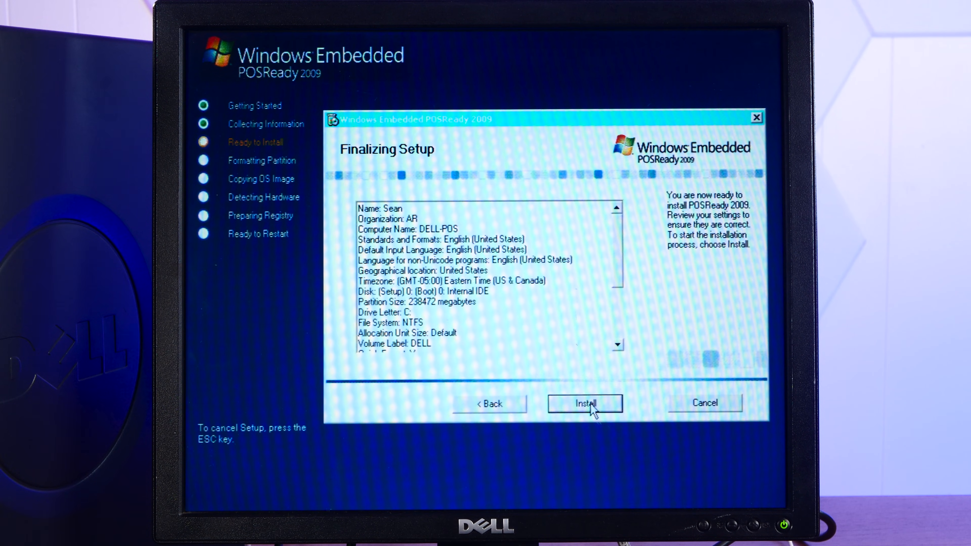
left_click(584, 403)
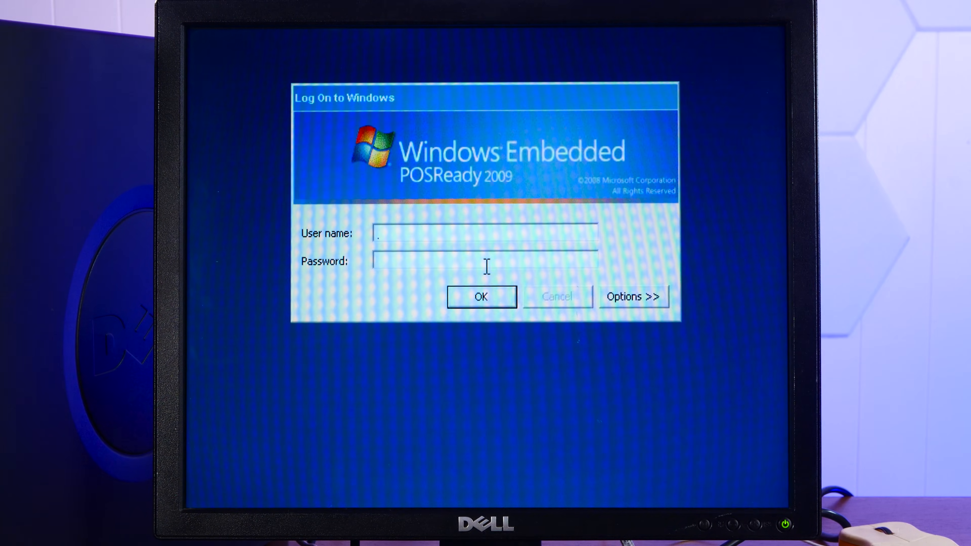
Log on to Windows as Administrator with the password set during setup.
type("Ad")
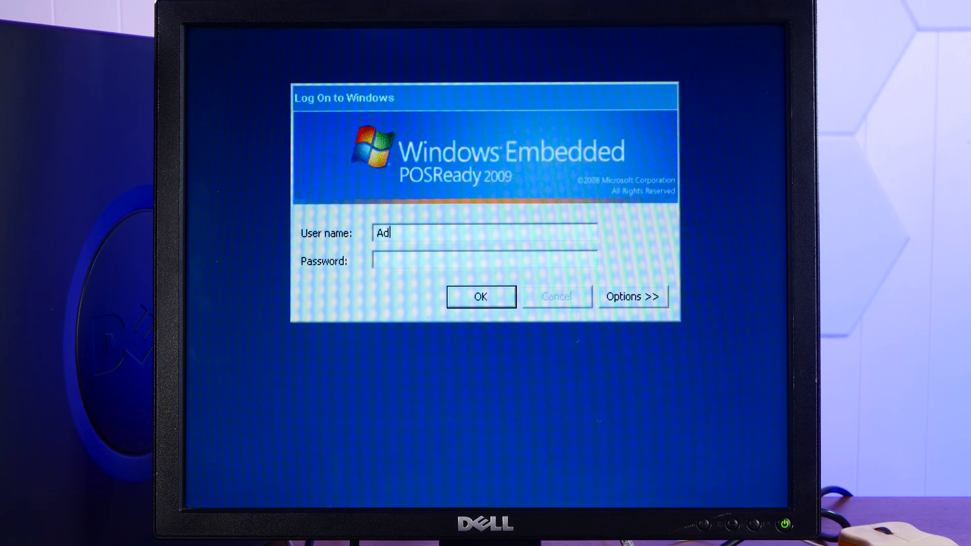
type("ministrator")
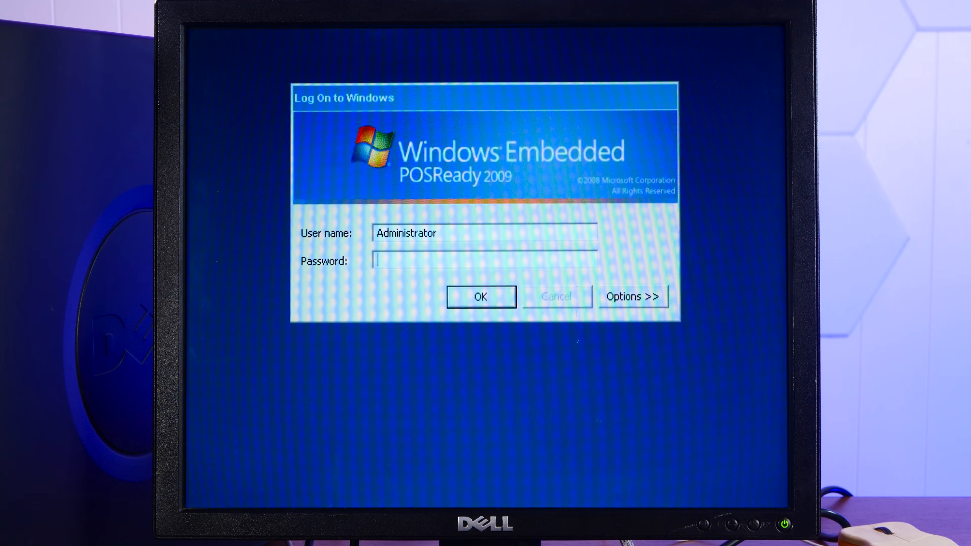
type("••••••")
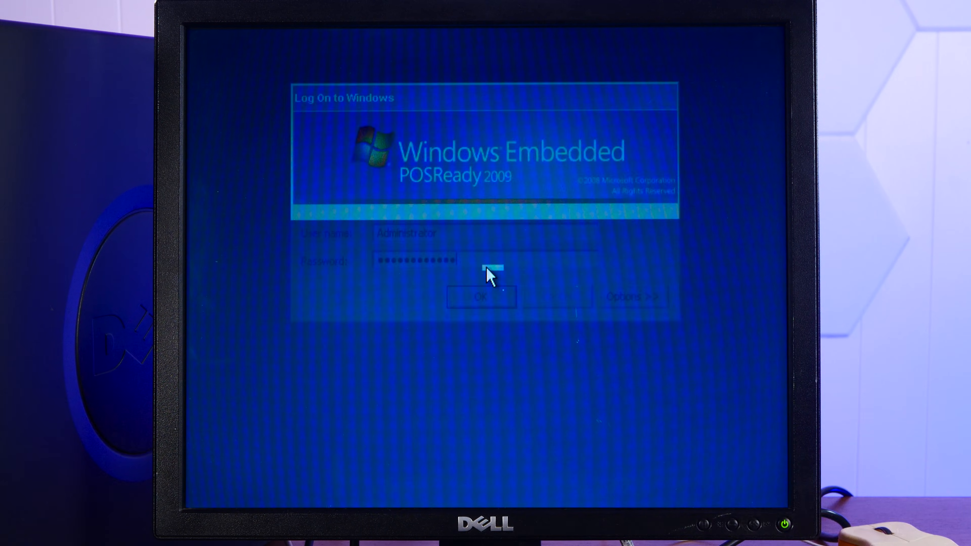
left_click(480, 298)
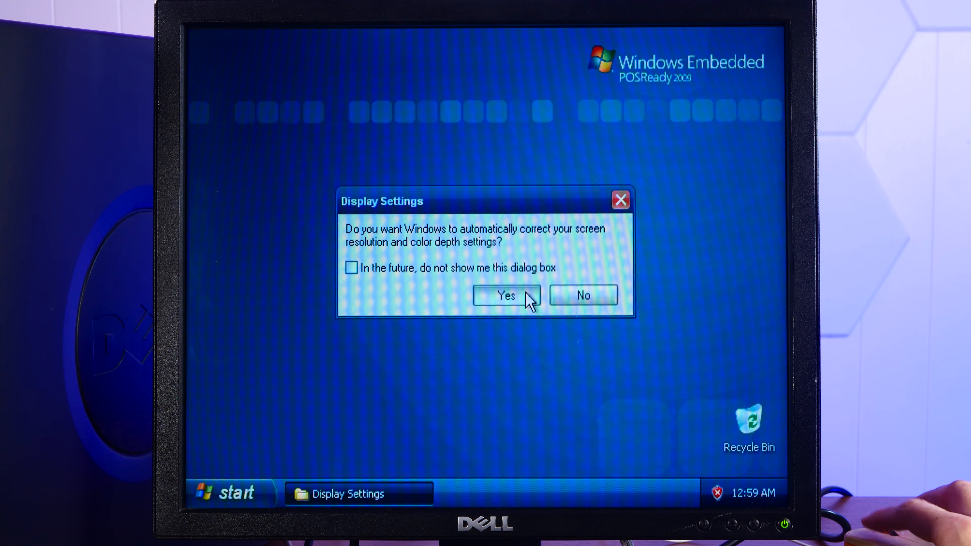
Accept display auto-correction, check the 640 by 480 Settings, dismiss the updates balloon and close.
left_click(506, 296)
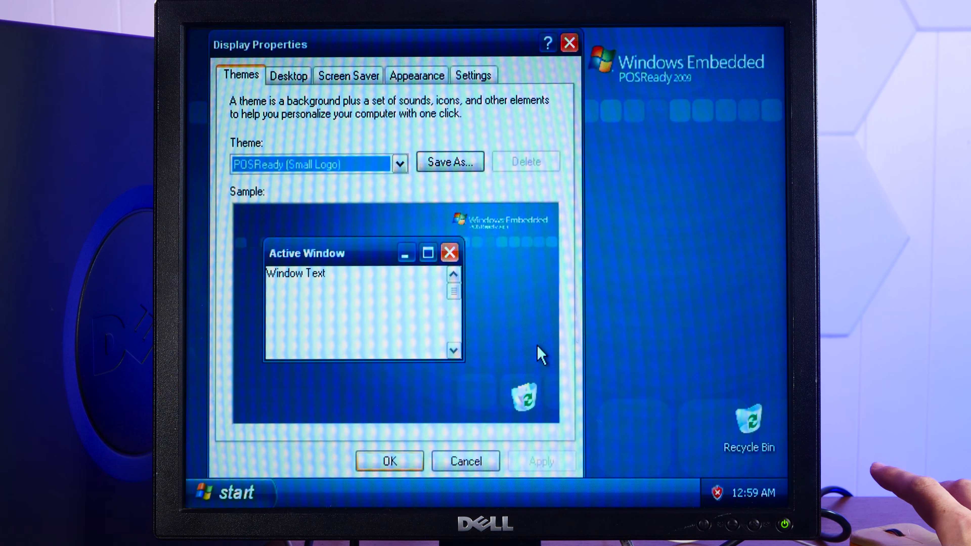
left_click(472, 75)
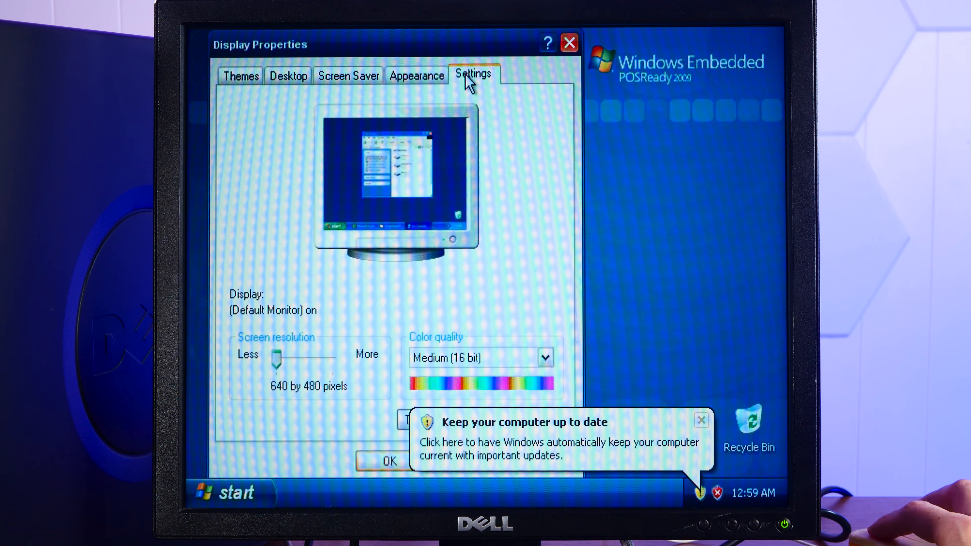
left_click(700, 420)
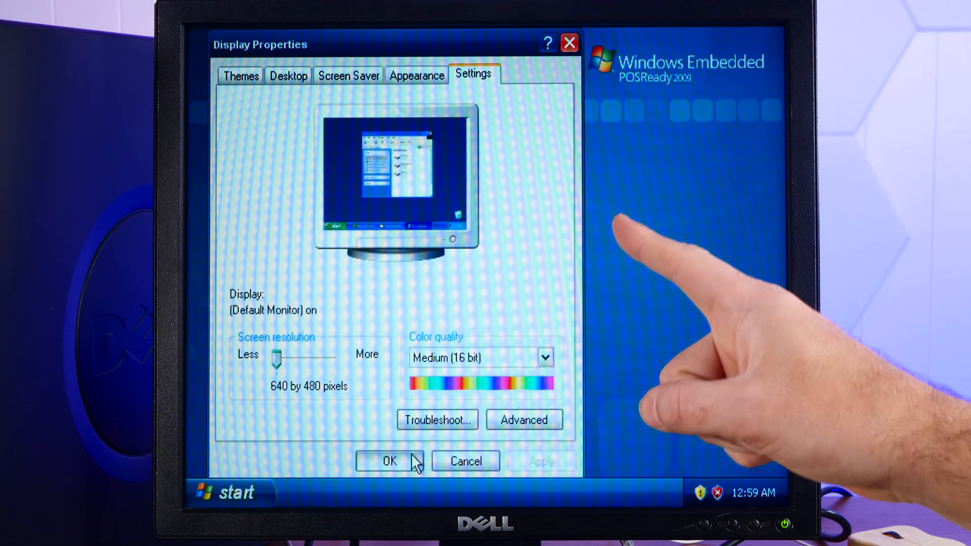
left_click(390, 461)
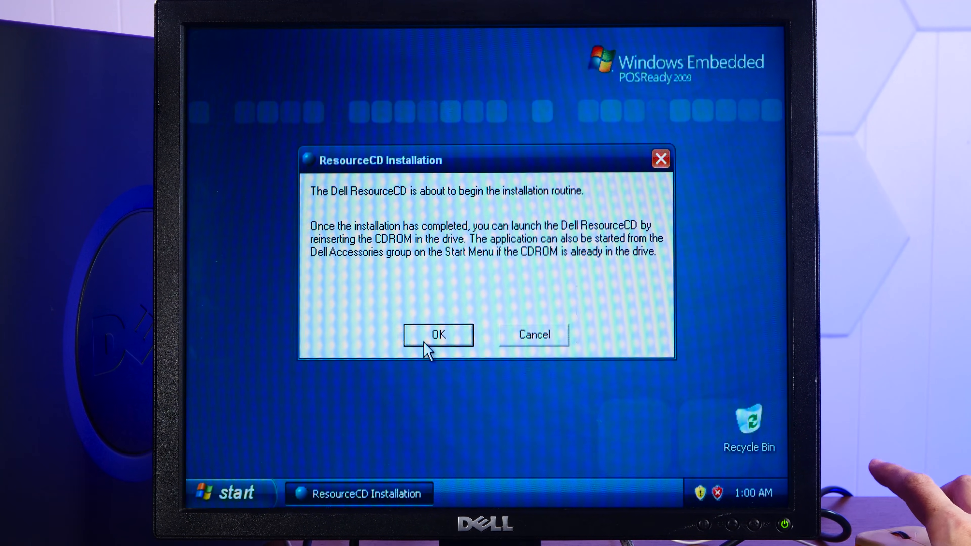
Extract and install the Intel 845 G/GL video driver from Dell ResourceCD and restart.
left_click(437, 334)
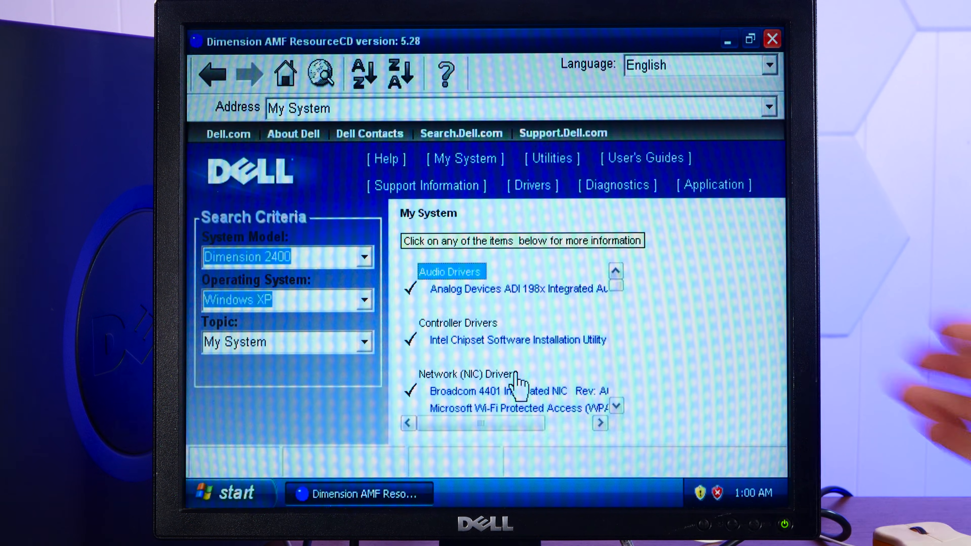
left_click(517, 340)
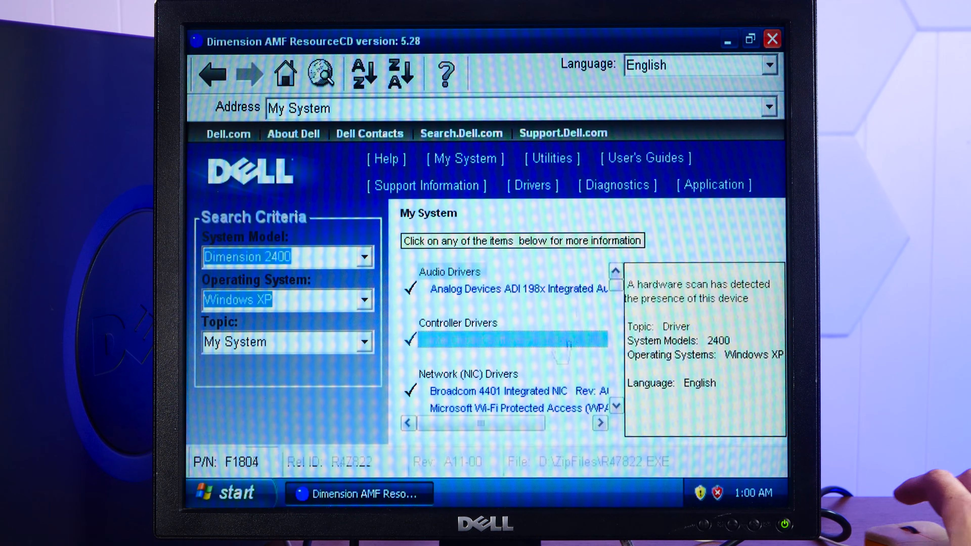
left_click(614, 407)
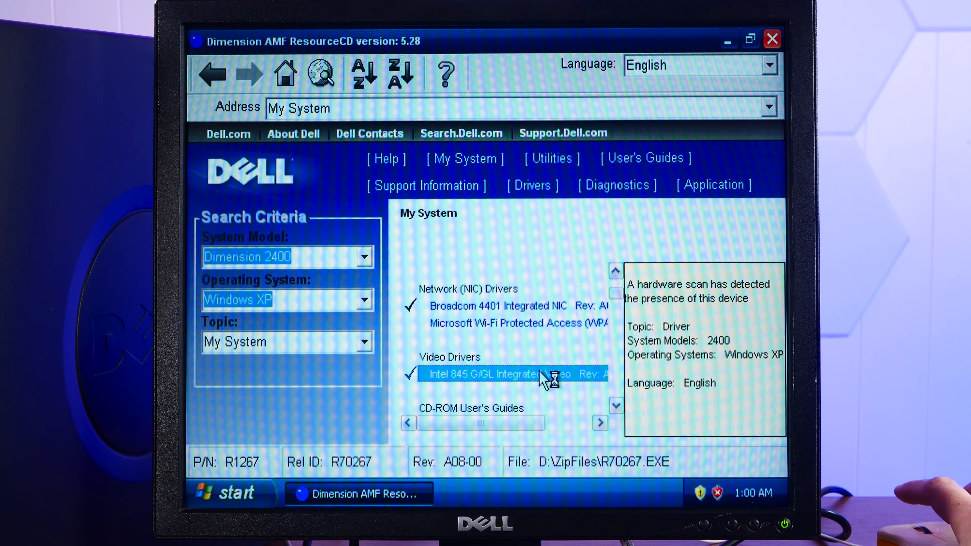
left_click(483, 375)
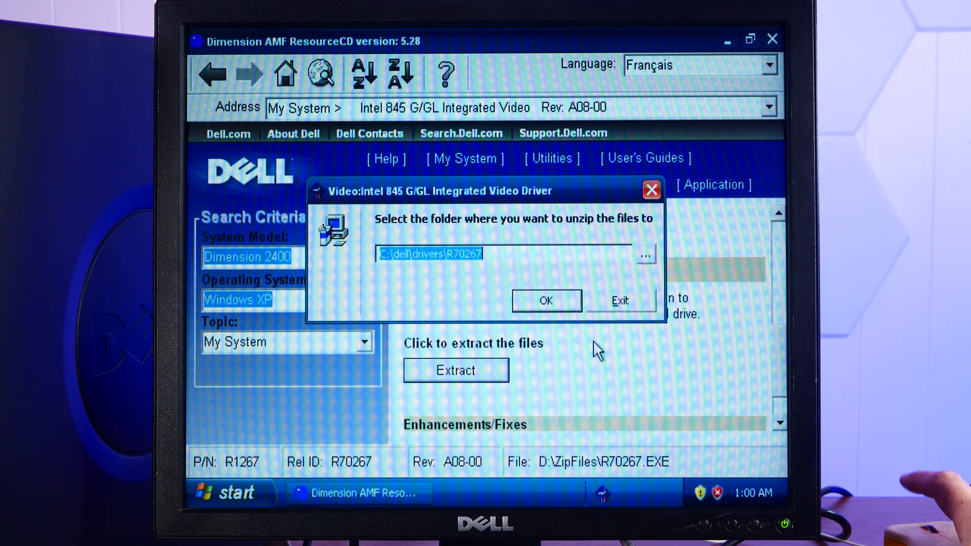
left_click(546, 301)
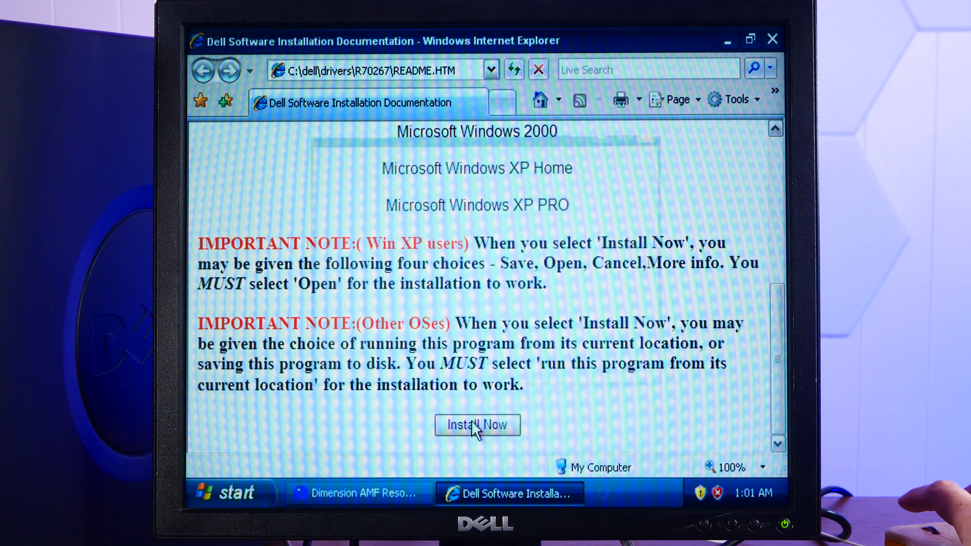
left_click(477, 425)
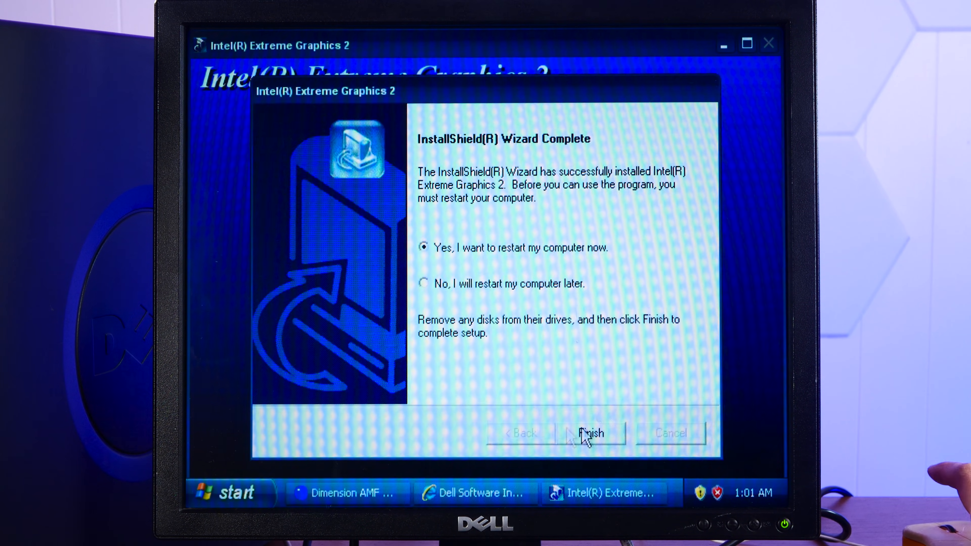
left_click(591, 433)
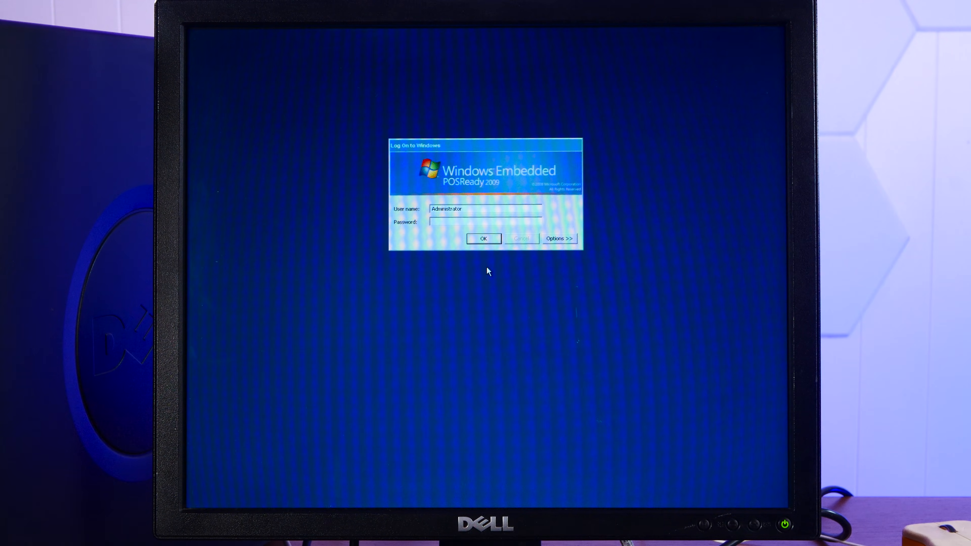
Log back on as Administrator with the same password after the restart.
type("••••")
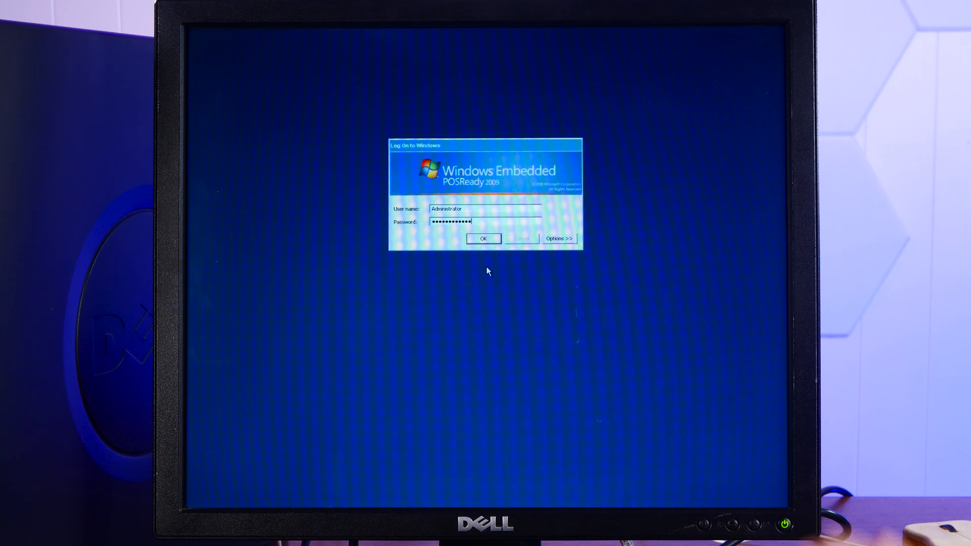
left_click(484, 238)
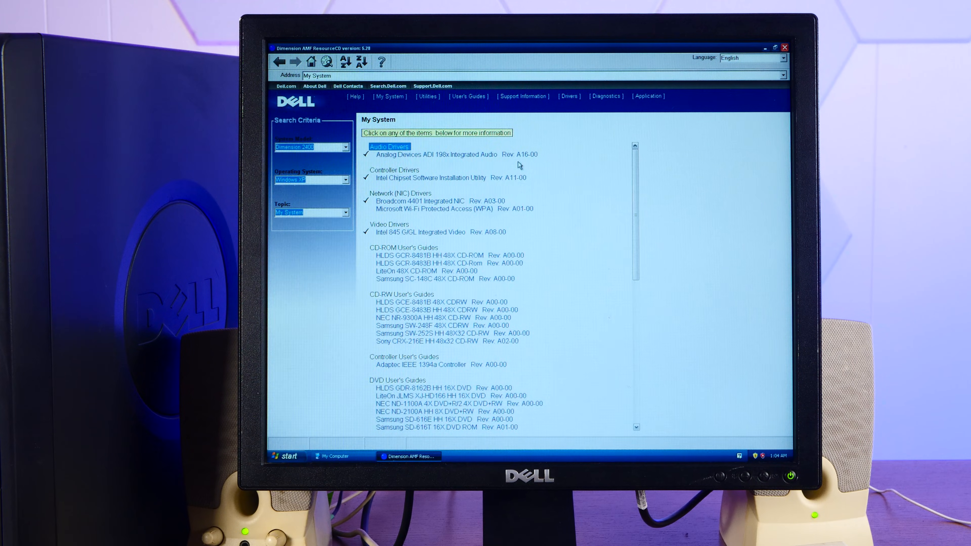
Extract the Analog Devices SoundMAX audio driver and start its setup wizard.
left_click(389, 146)
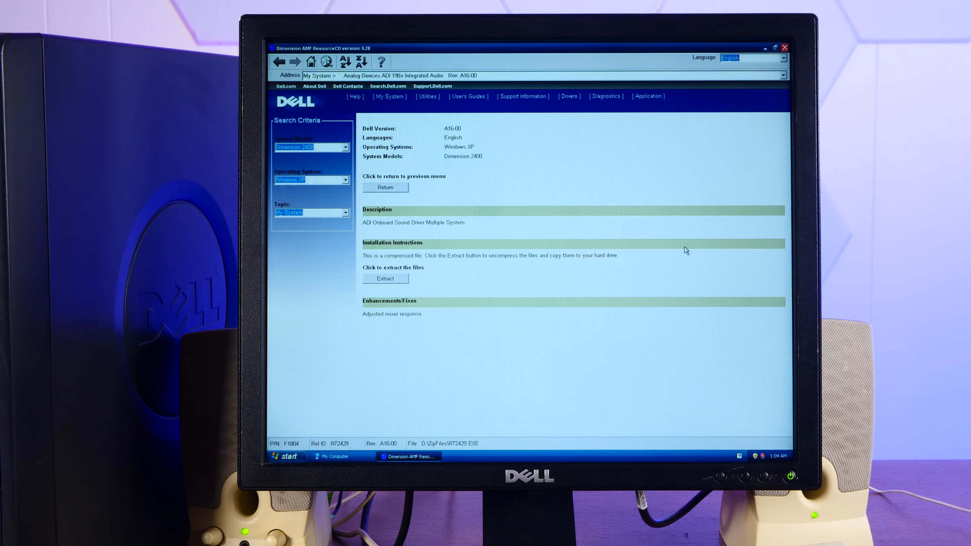
left_click(385, 278)
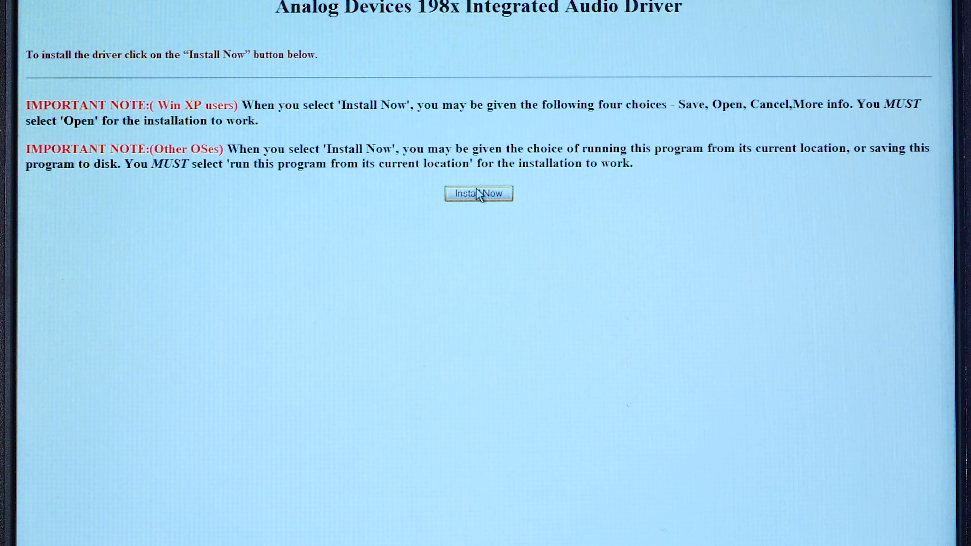
left_click(477, 193)
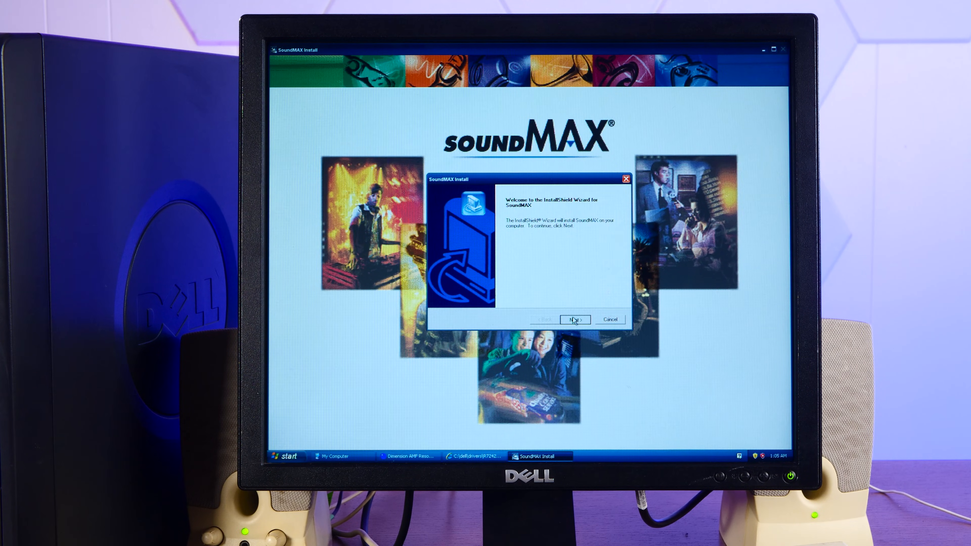
left_click(574, 319)
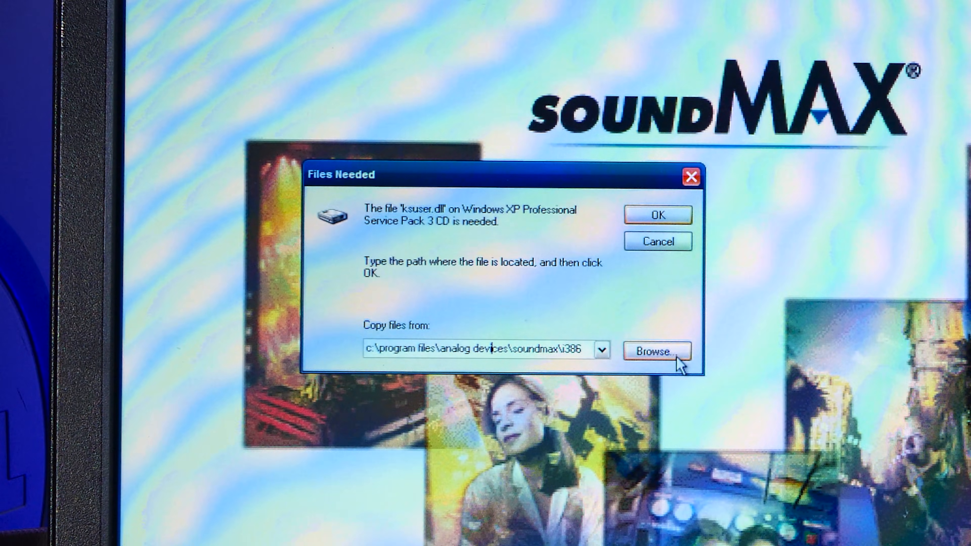
Skip copying the missing ks.sys file, finish the SoundMAX install and restart now.
left_click(656, 351)
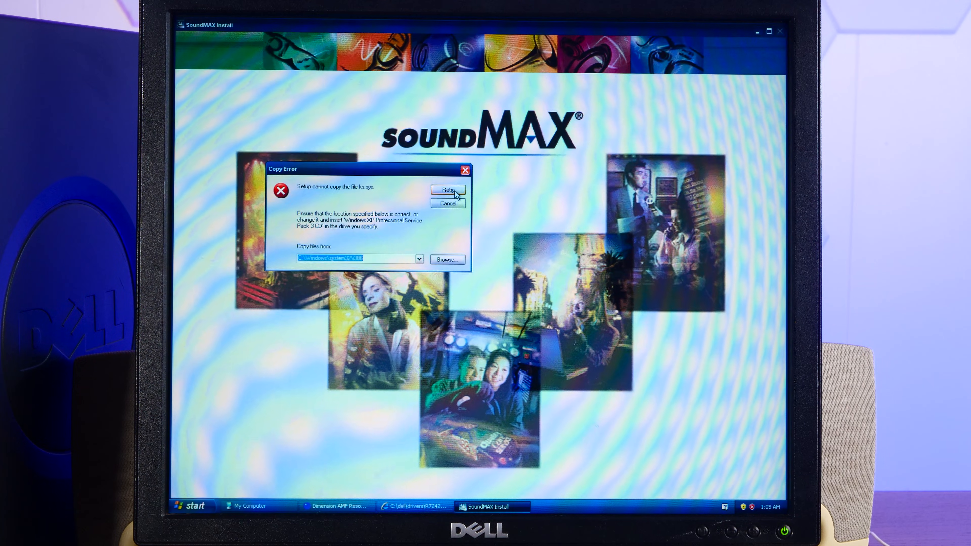
left_click(448, 259)
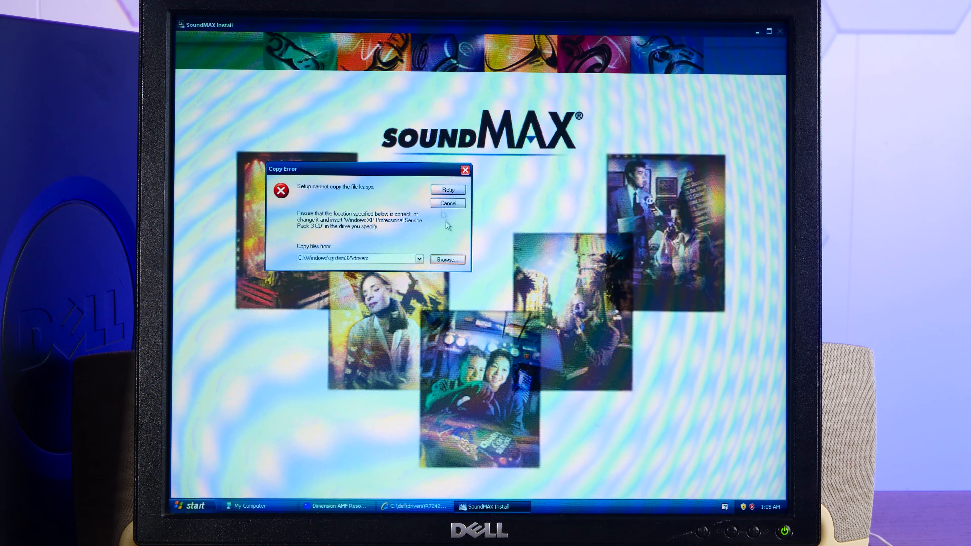
left_click(448, 190)
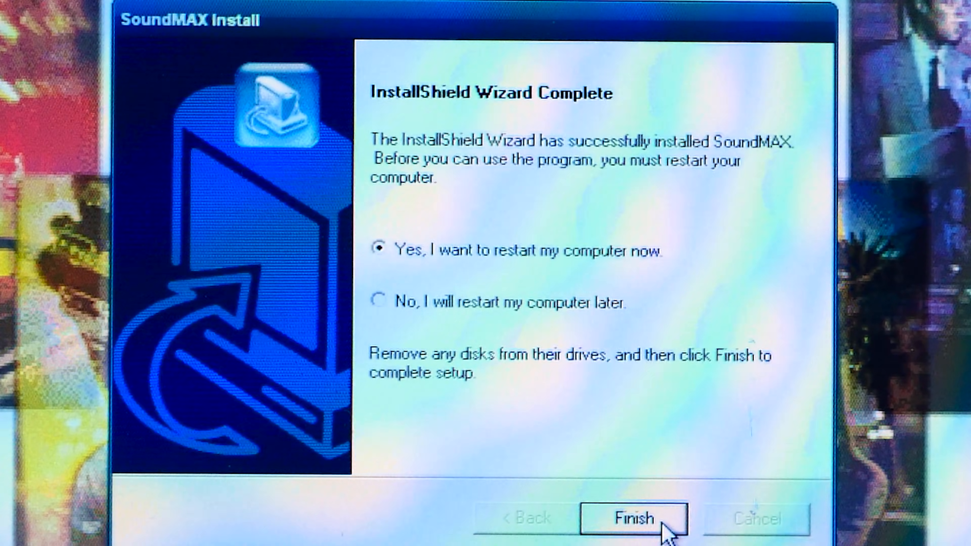
left_click(626, 518)
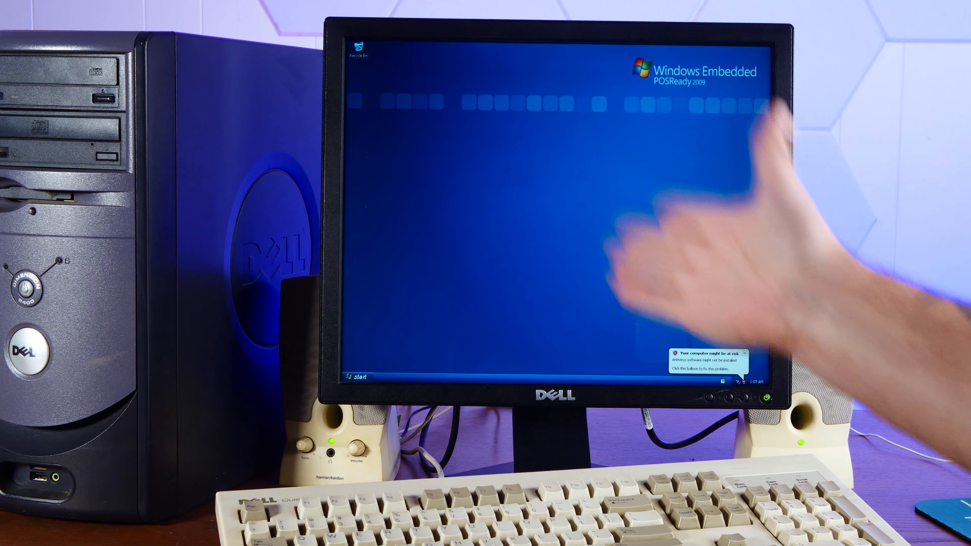
left_click(354, 378)
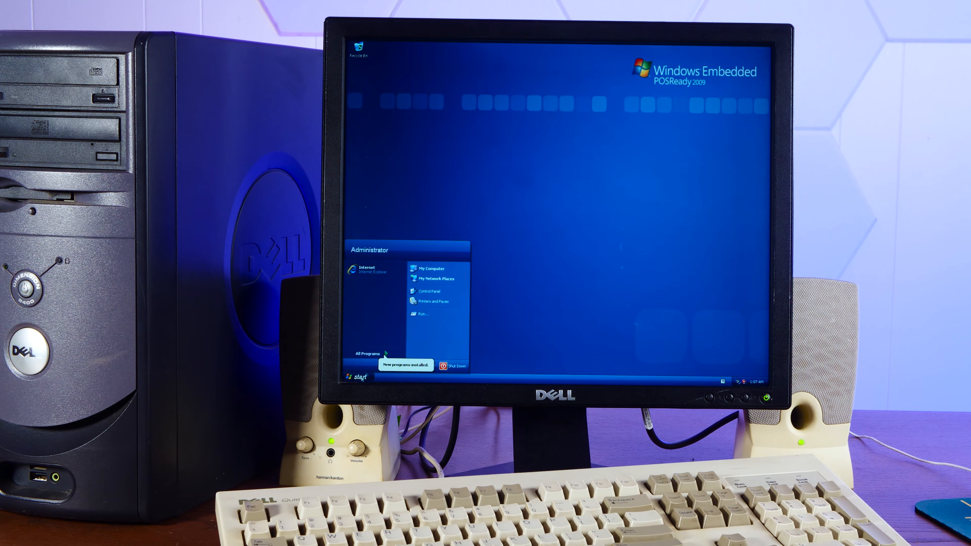
mouse_move(434, 268)
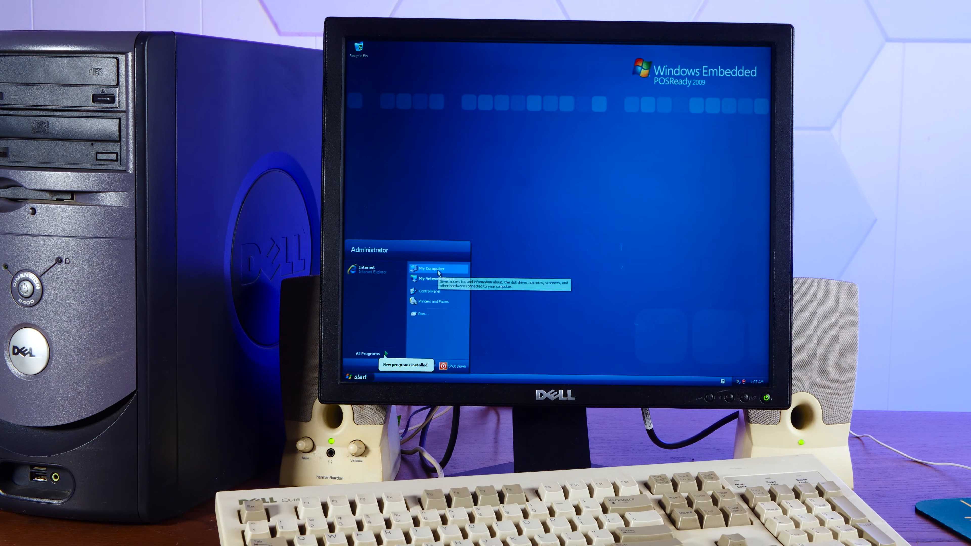
left_click(429, 269)
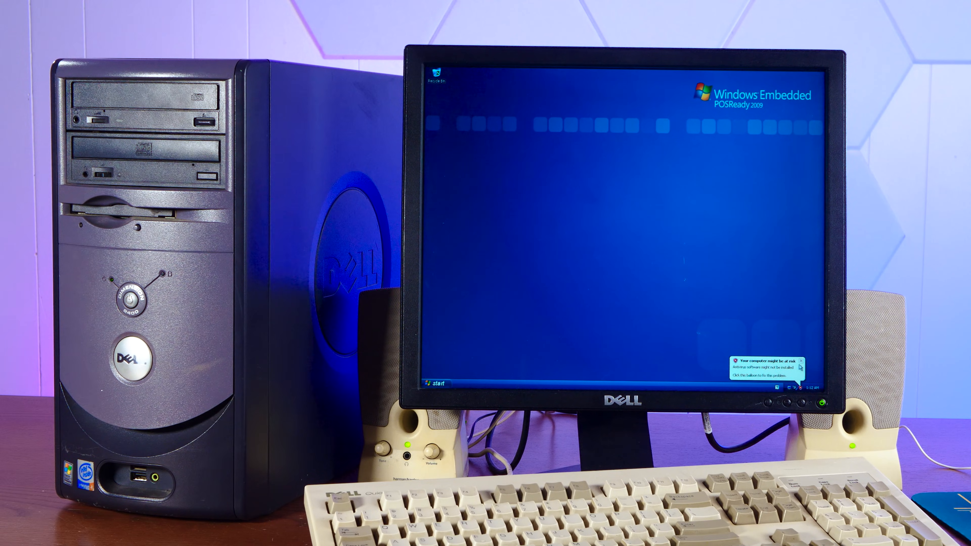
double_click(437, 72)
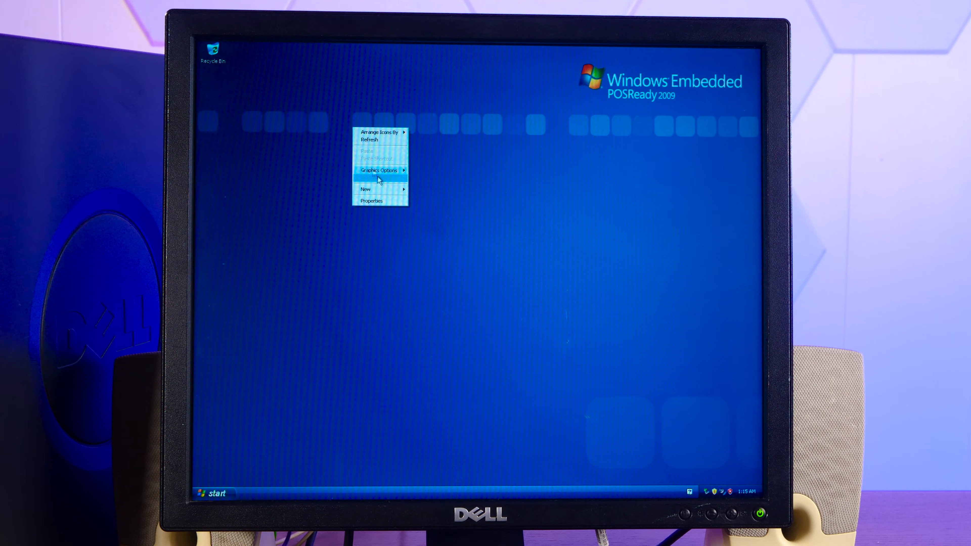
Set the desktop background to the 'exclam' pattern in Display Properties and apply it.
left_click(371, 200)
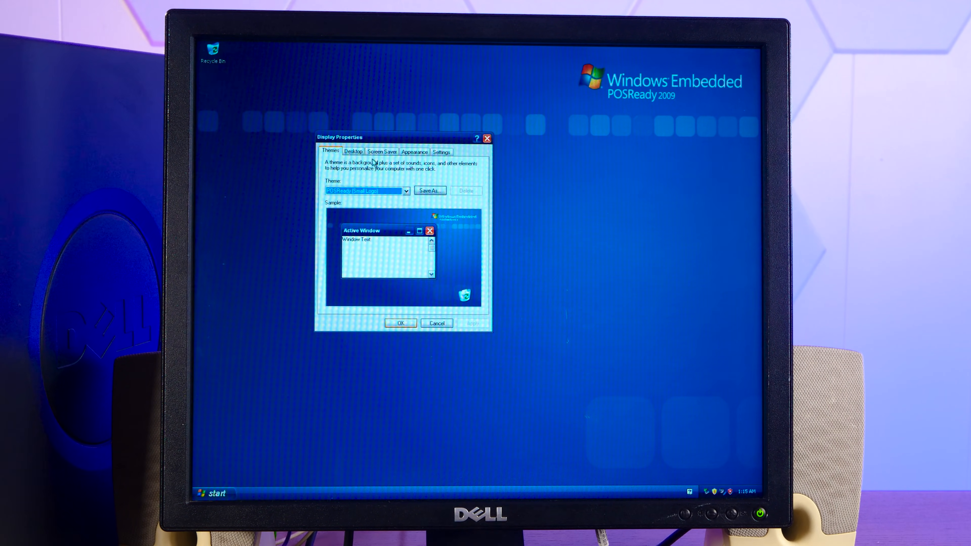
left_click(353, 151)
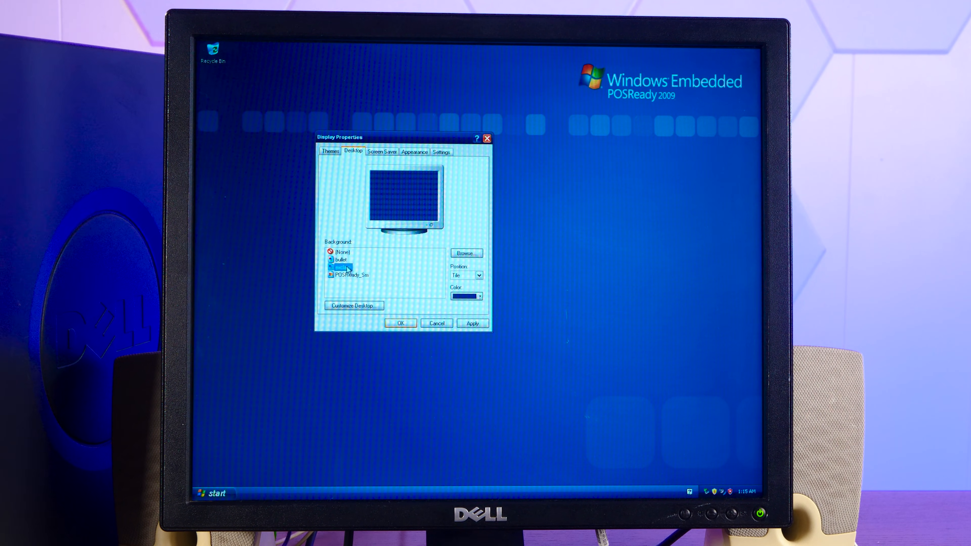
left_click(472, 323)
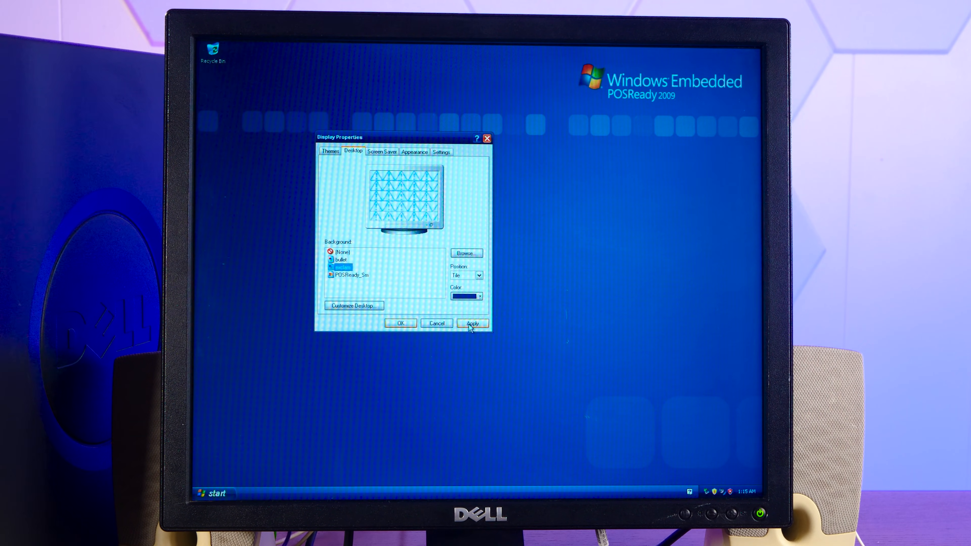
left_click(472, 323)
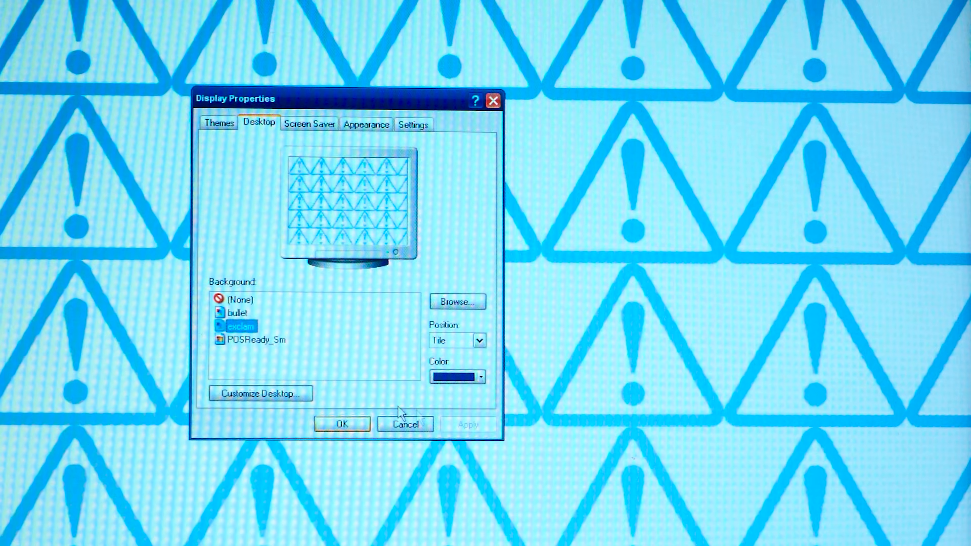
left_click(238, 312)
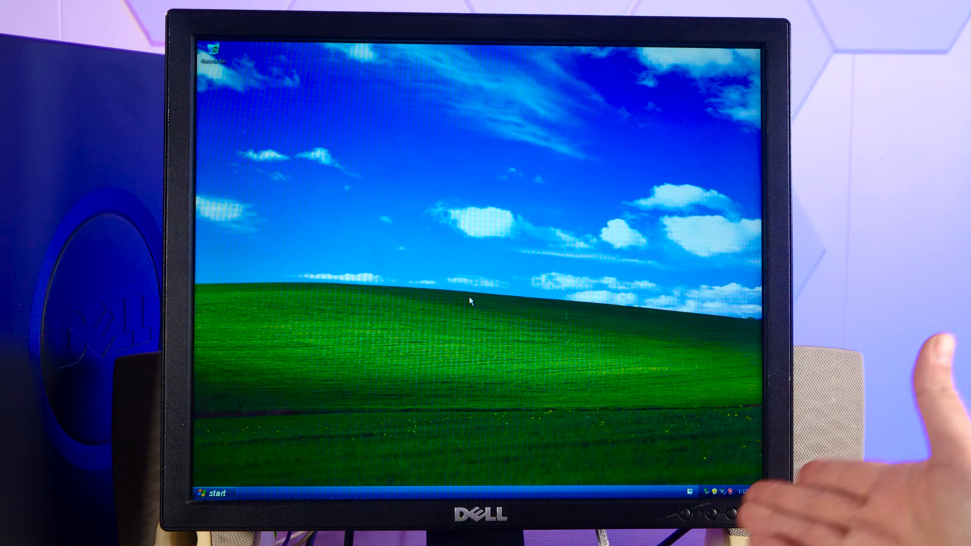
left_click(210, 494)
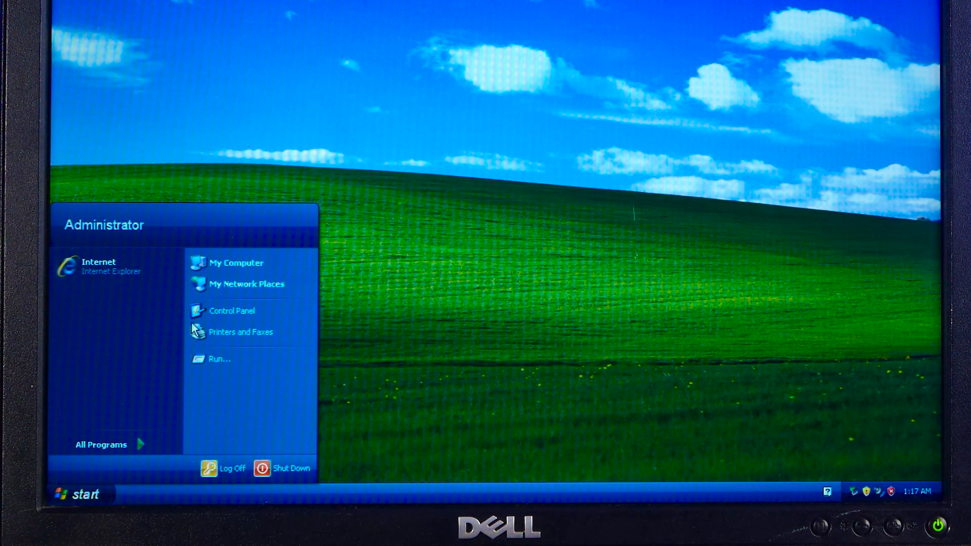
left_click(101, 444)
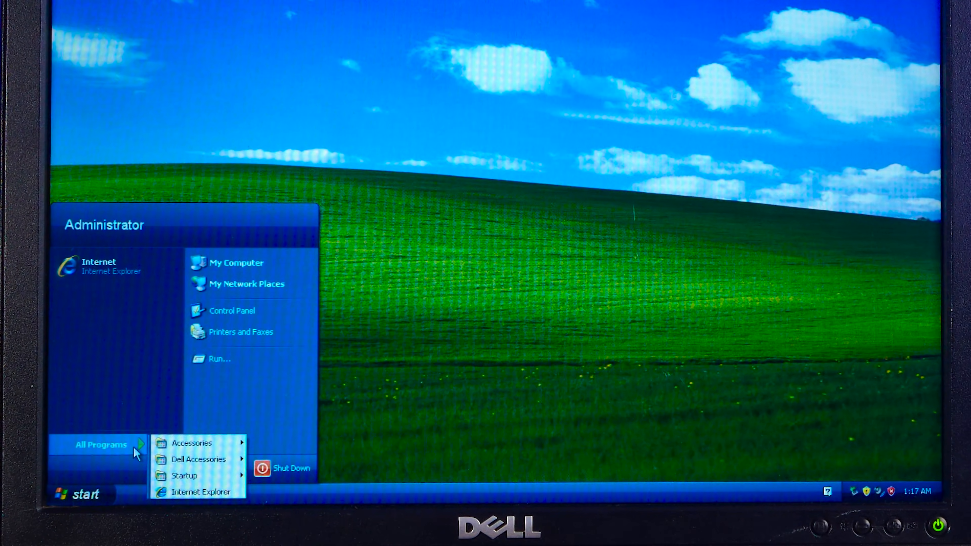
mouse_move(198, 459)
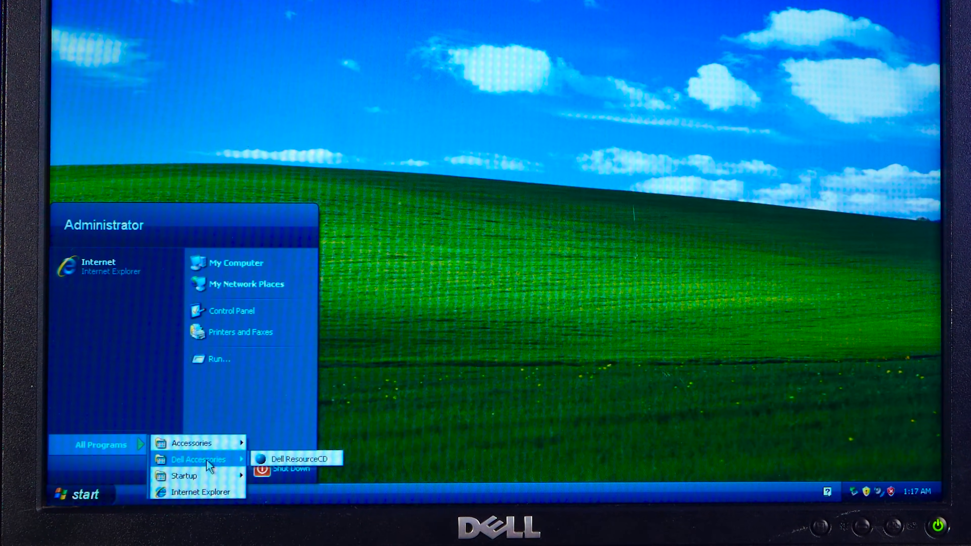
mouse_move(192, 444)
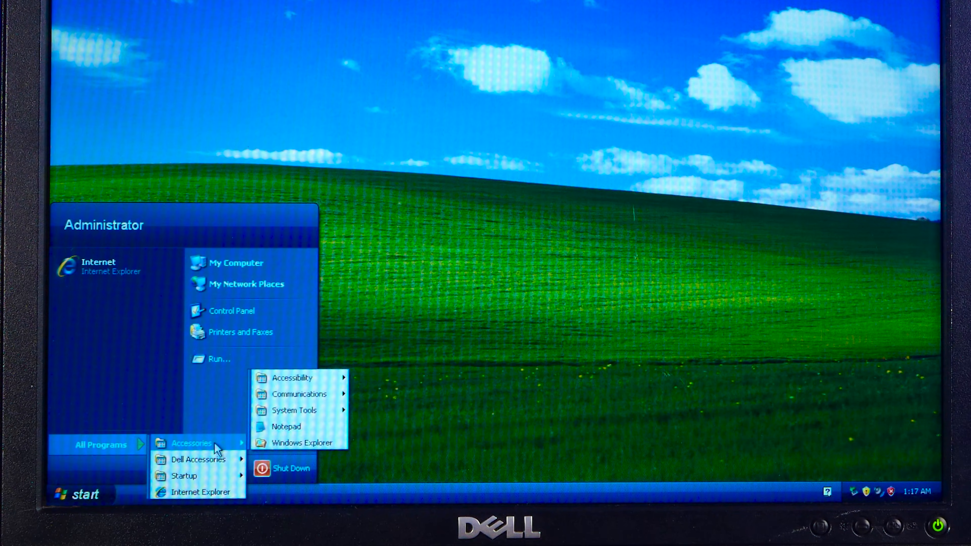
mouse_move(300, 394)
type("rgteryrewter")
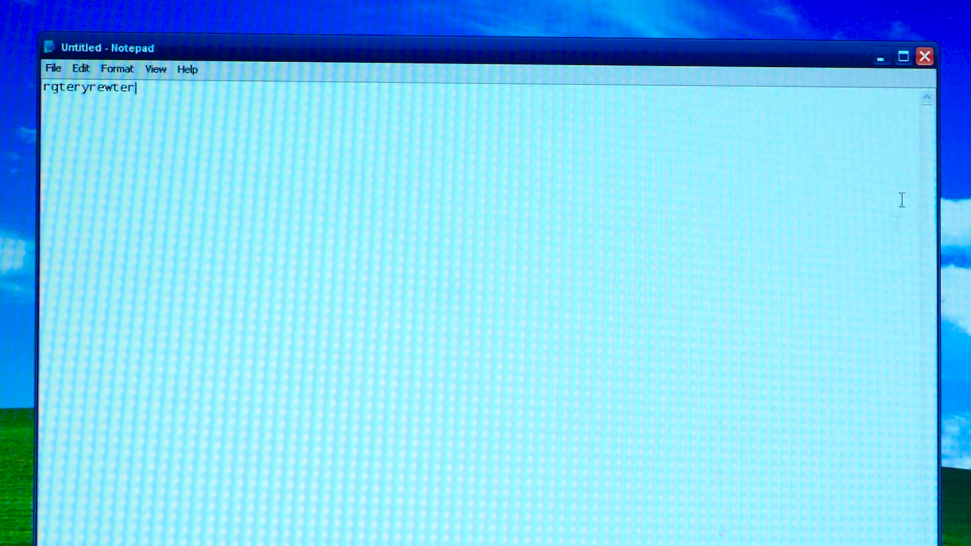
left_click(925, 56)
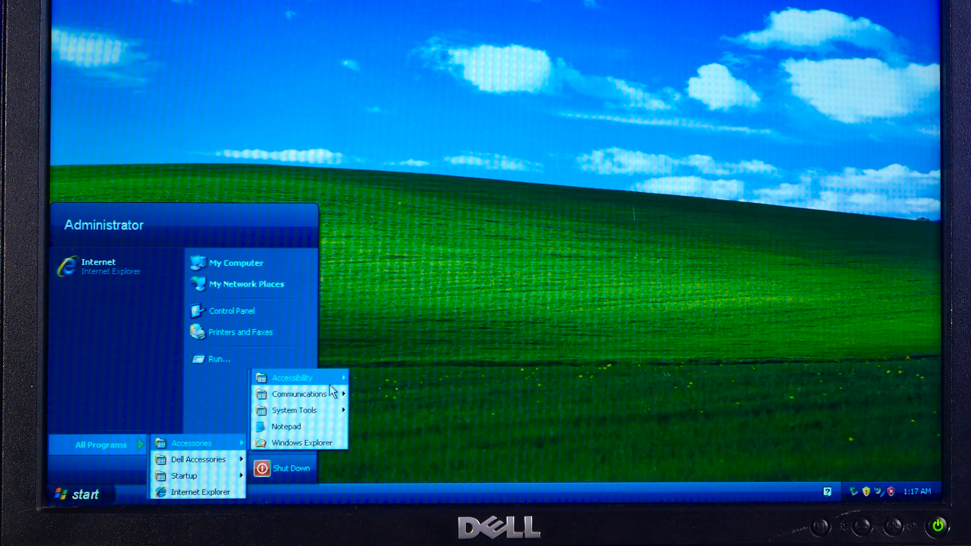
mouse_move(294, 410)
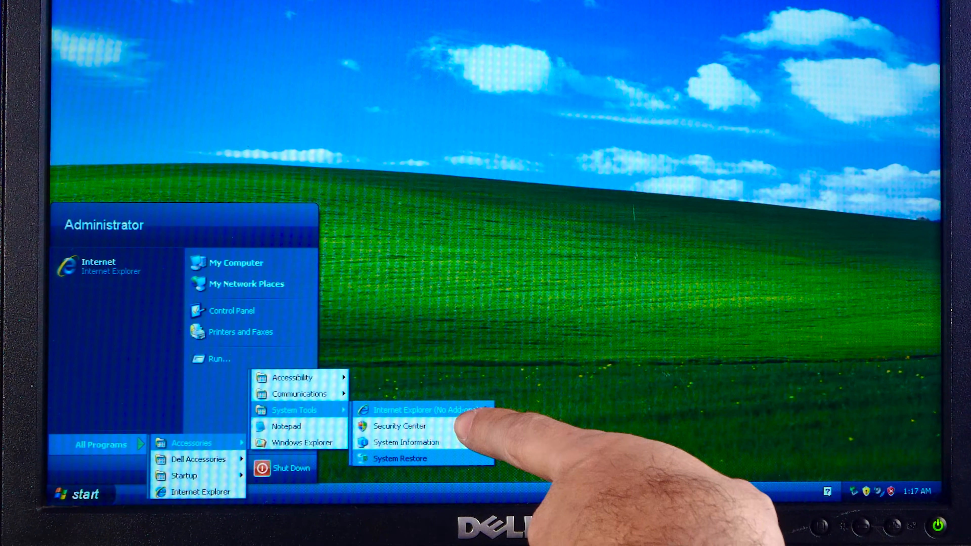
left_click(428, 409)
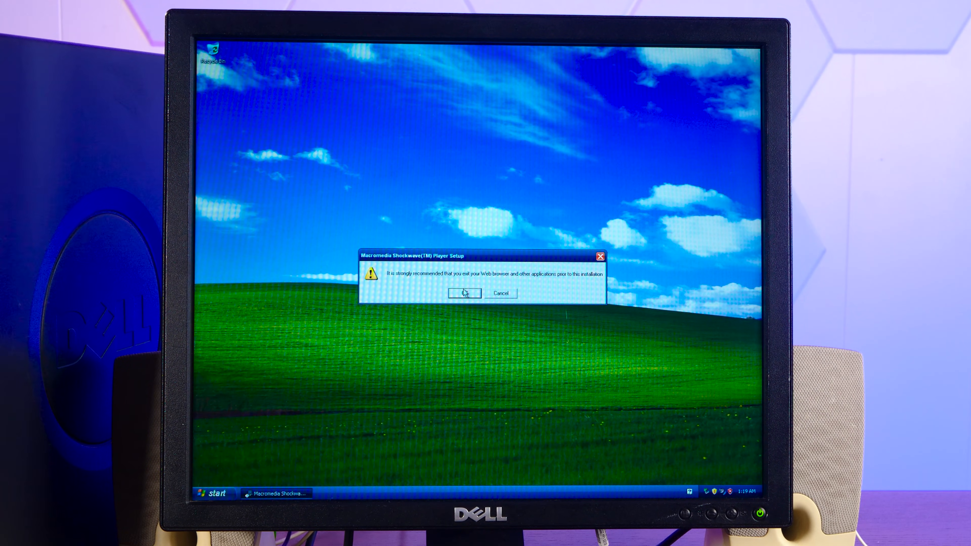
Accept the Shockwave warning, start the game install without HelpBox assistance, and continue past the welcome page.
left_click(464, 293)
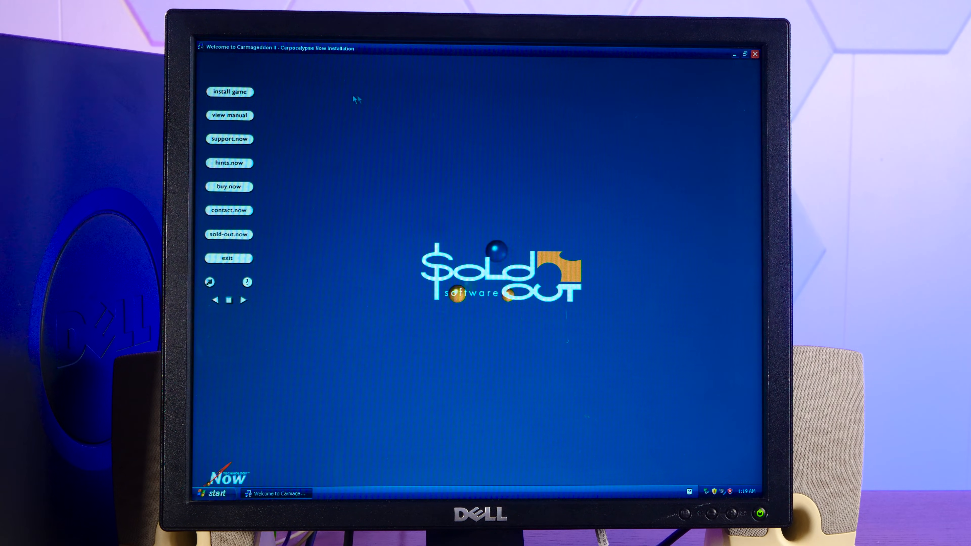
left_click(230, 91)
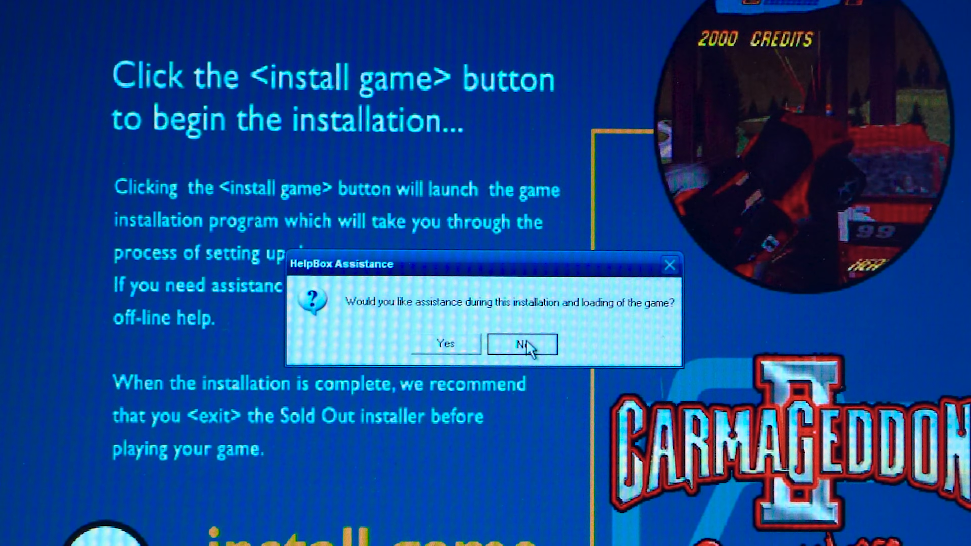
left_click(522, 344)
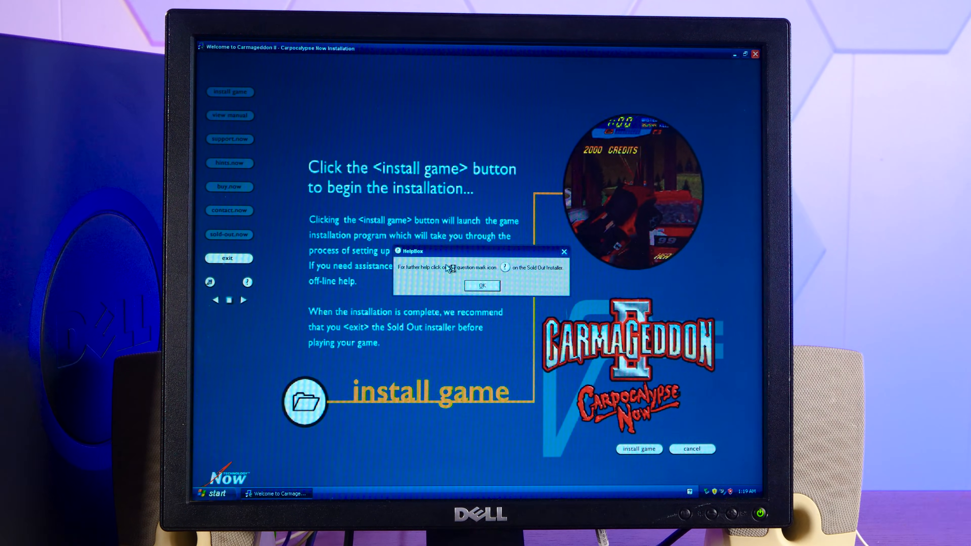
left_click(482, 285)
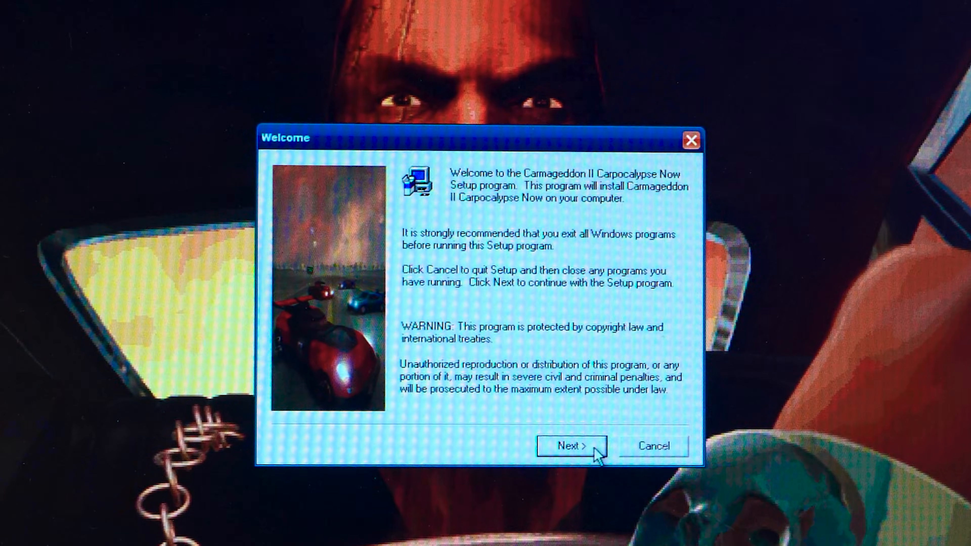
left_click(571, 447)
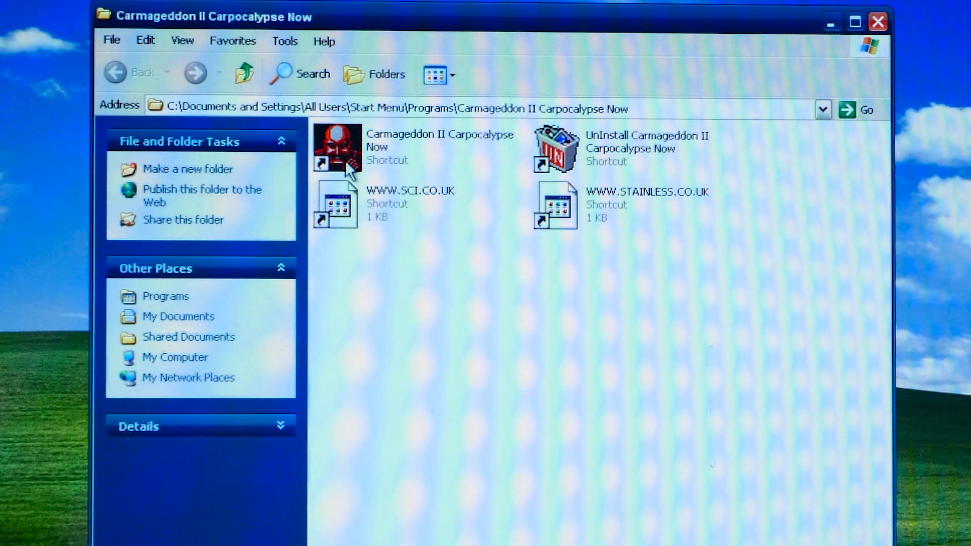
Launch Carmageddon II Carpocalypse Now, dismiss the crash report, and confirm the skill level for a new game.
double_click(336, 146)
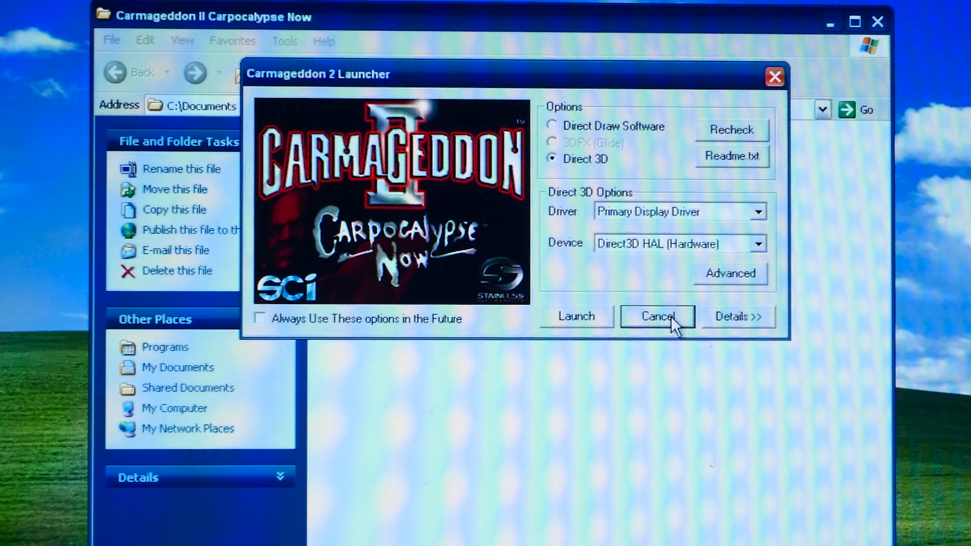
left_click(576, 316)
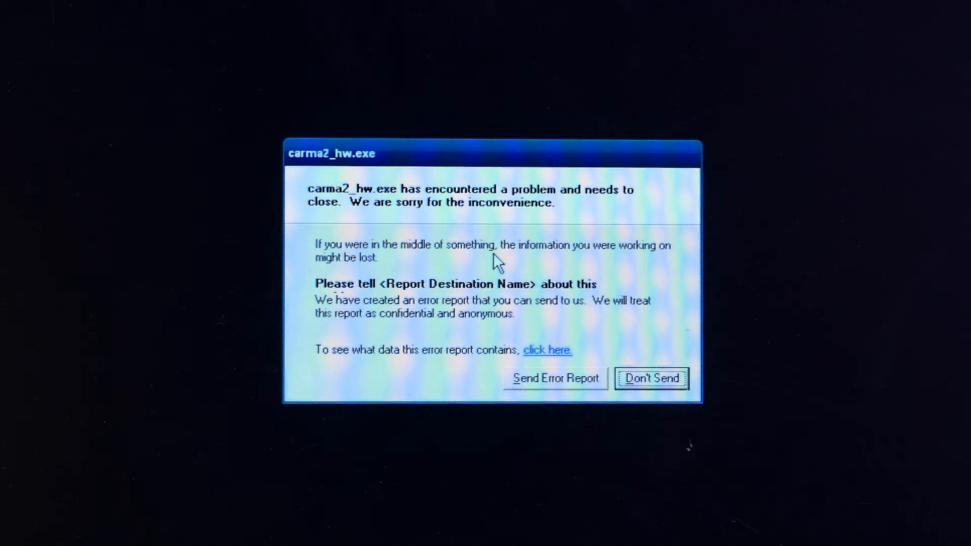
left_click(651, 379)
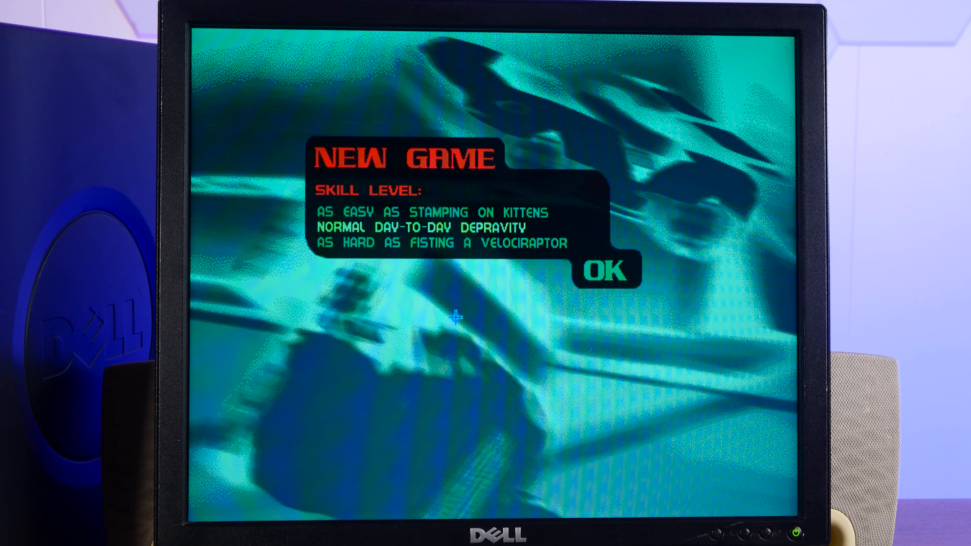
left_click(613, 270)
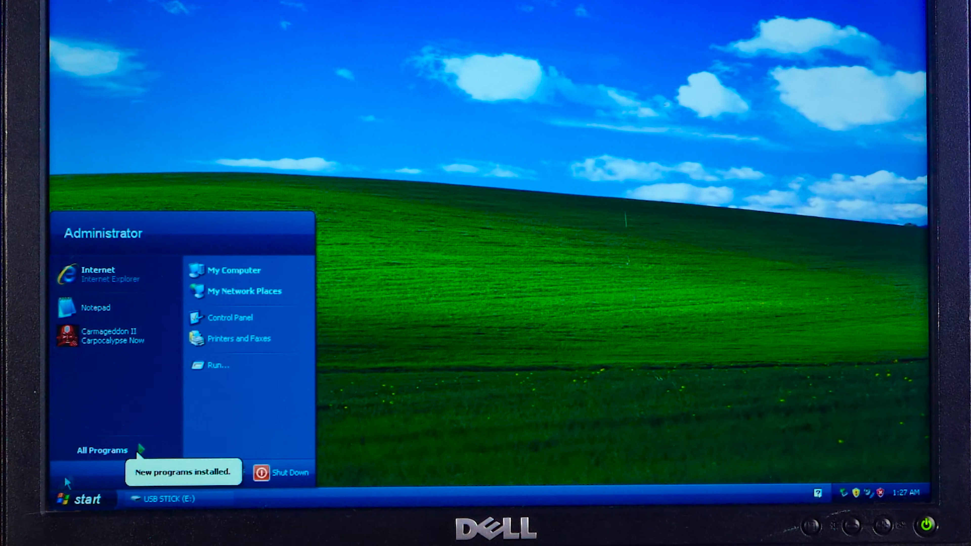
Launch the Supermium browser from its desktop shortcut.
left_click(103, 450)
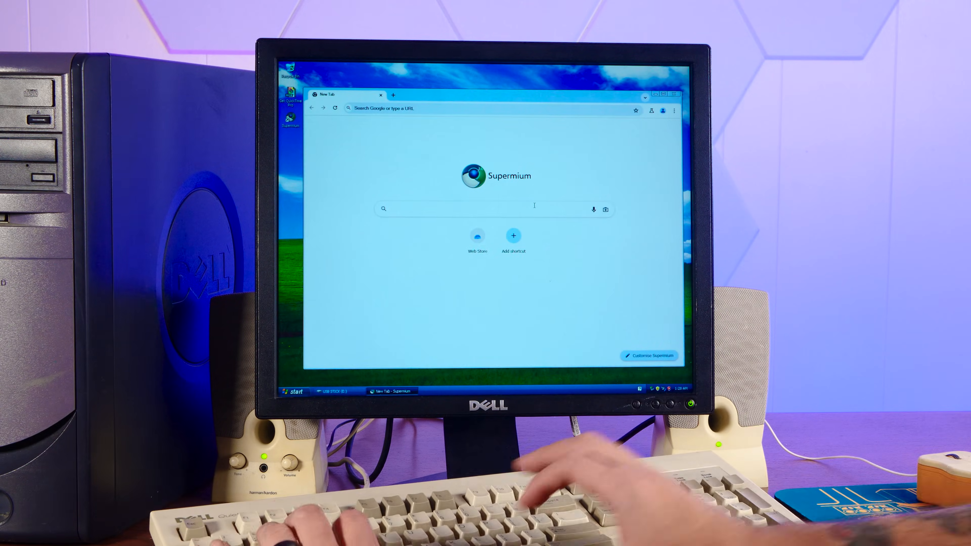
Search Google for 'carmageddon', then correct the system date in Date/Time settings so results load.
type("carmageddon+ii&oq=carmageddon+ii&gs_lcrp=EgZjaHJvbWUyBggAEEUYOdIBCTQ4Mjh")
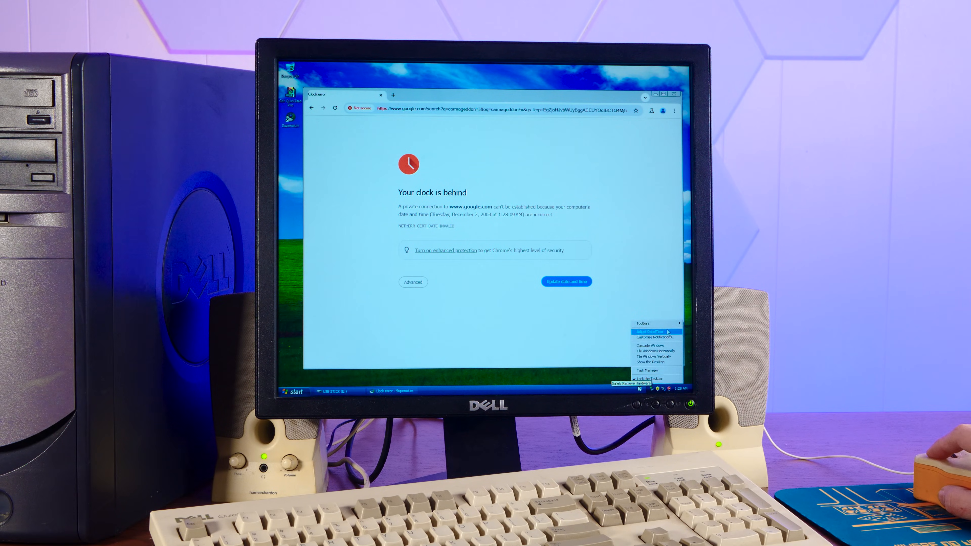
left_click(646, 331)
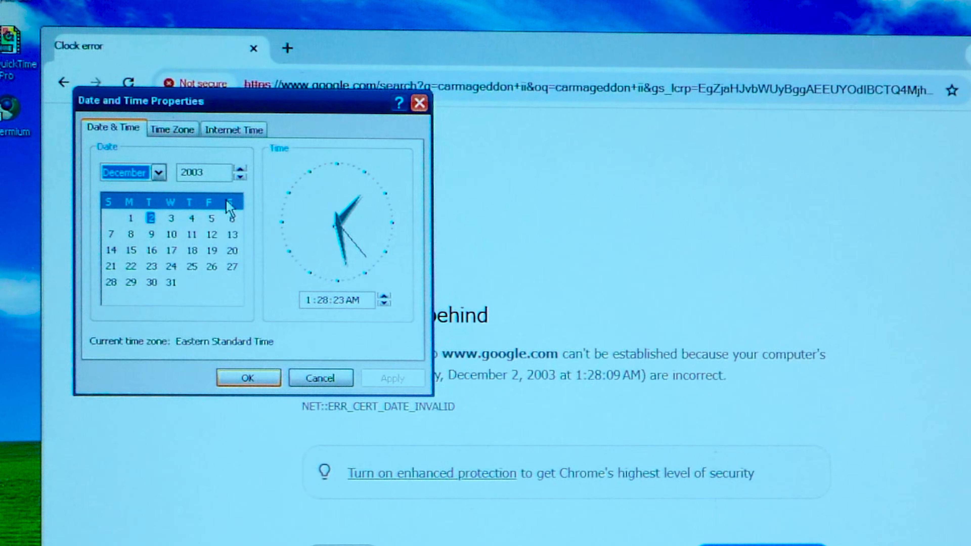
left_click(158, 172)
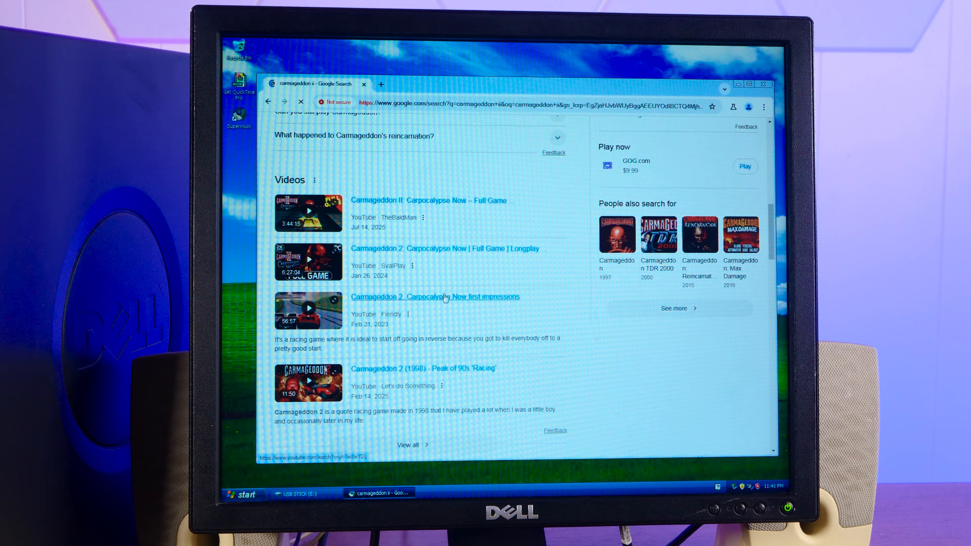
left_click(242, 494)
type("youtube.com/ActionRetreo")
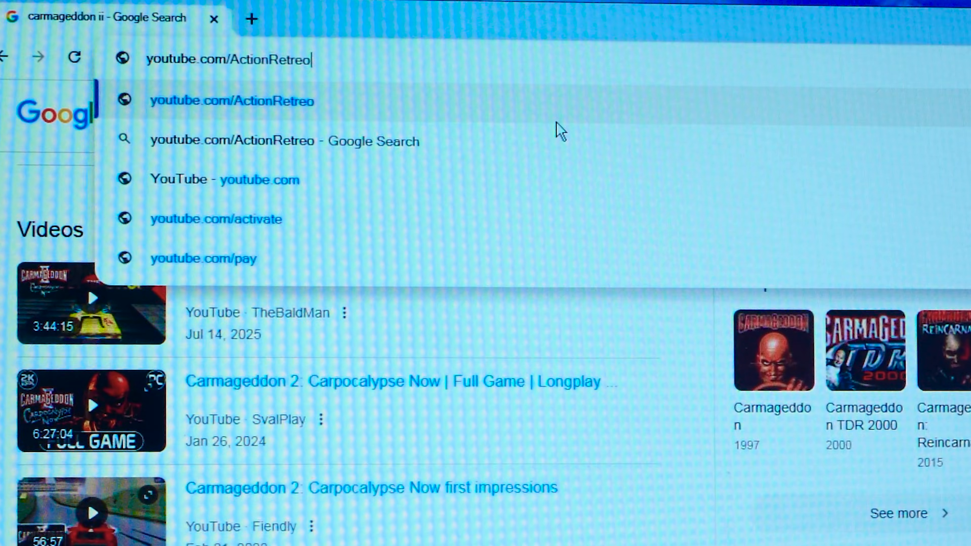
Load the youtube.com/ActionRetreo channel page from the address bar.
key("Backspace")
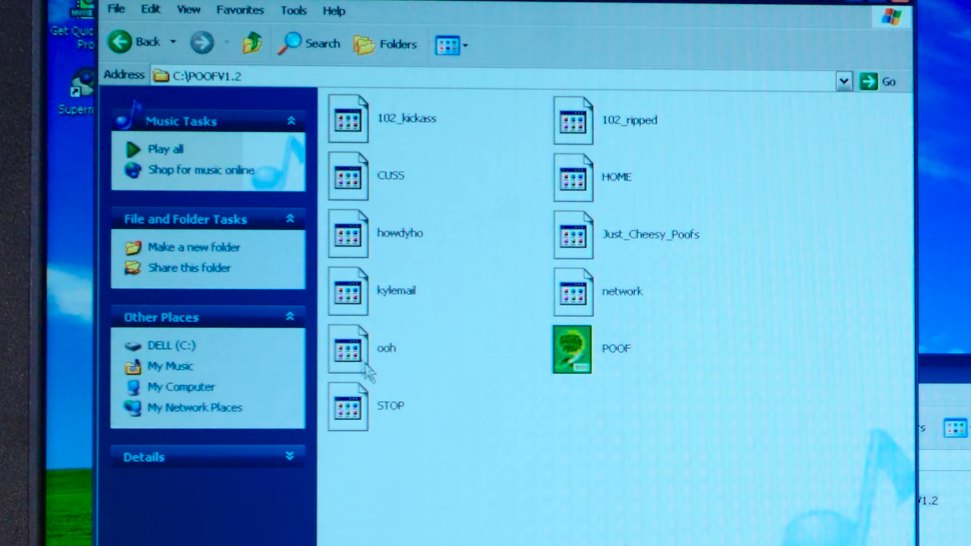
Run POOF from C:\POOFV1.2 and dismiss the 'Cannot find VBRUN300.DLL' errors.
double_click(572, 350)
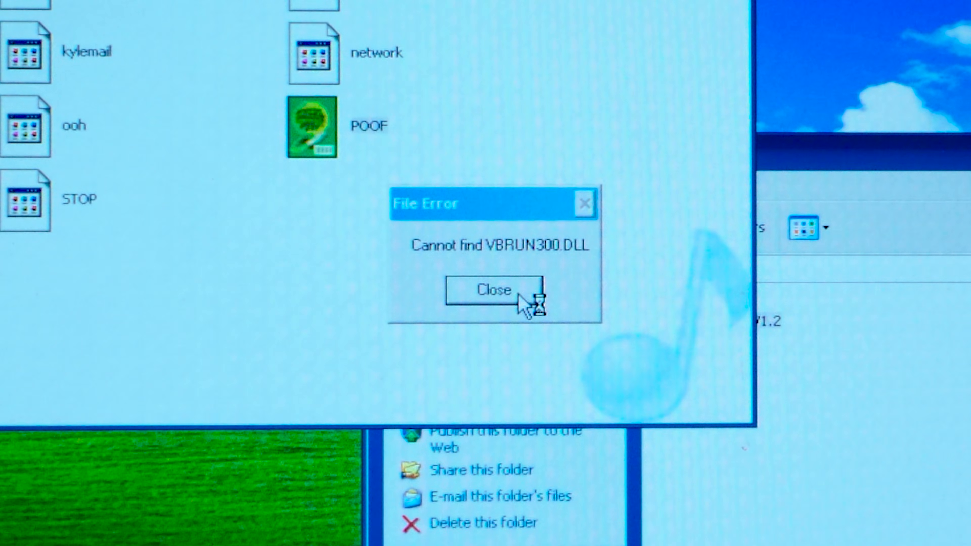
left_click(492, 290)
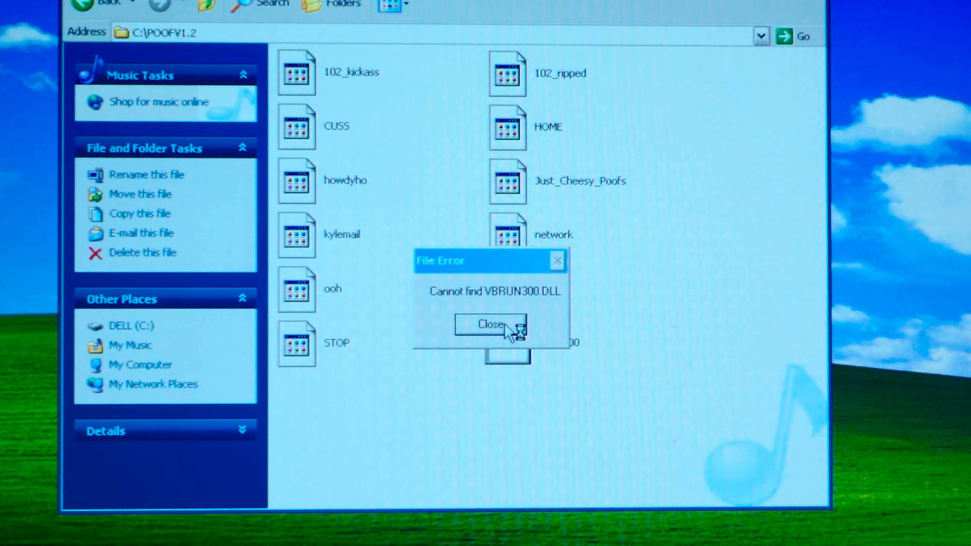
left_click(490, 324)
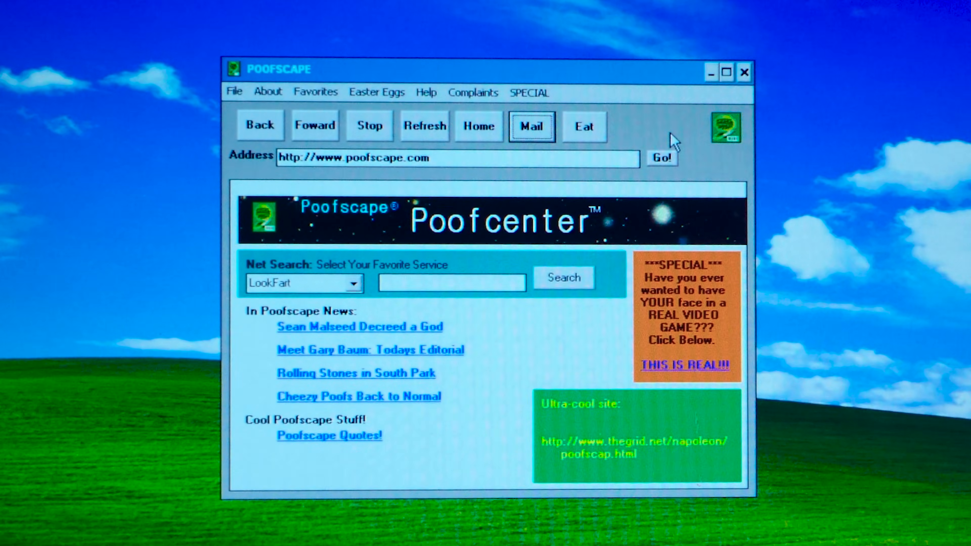
mouse_move(650, 127)
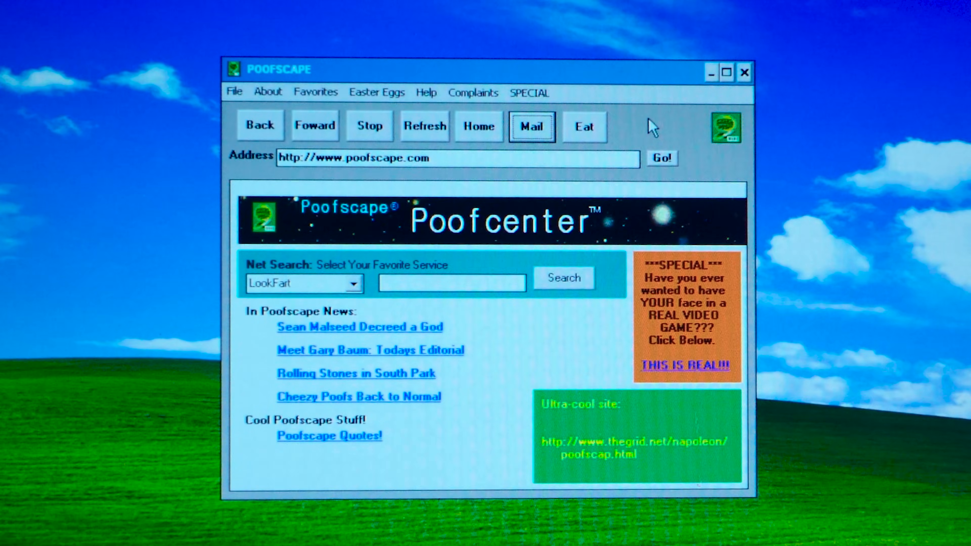
mouse_move(631, 133)
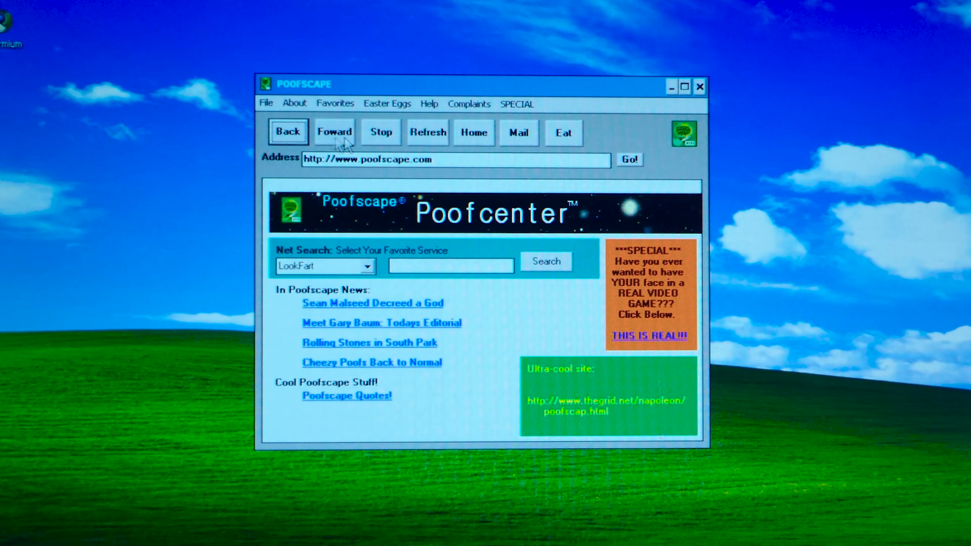
mouse_move(422, 116)
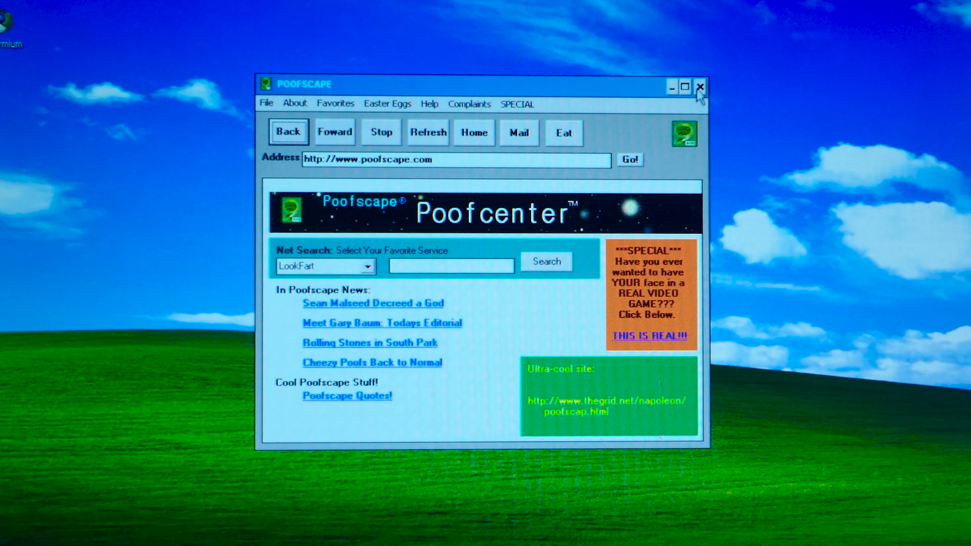
Close the Poofscape window after viewing the Poofcenter home page.
left_click(700, 85)
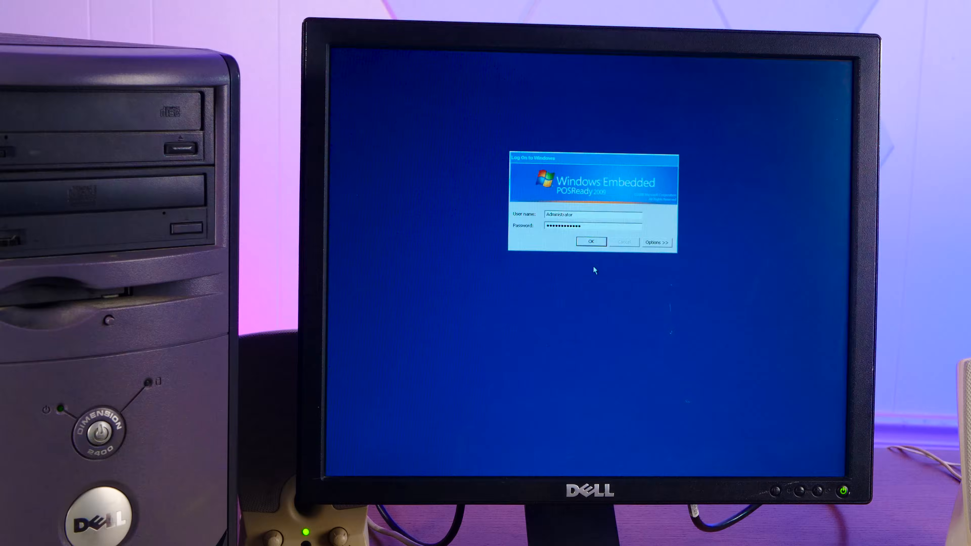
Log on as Administrator, review hardware in System Properties > Device Manager, then close it.
left_click(590, 242)
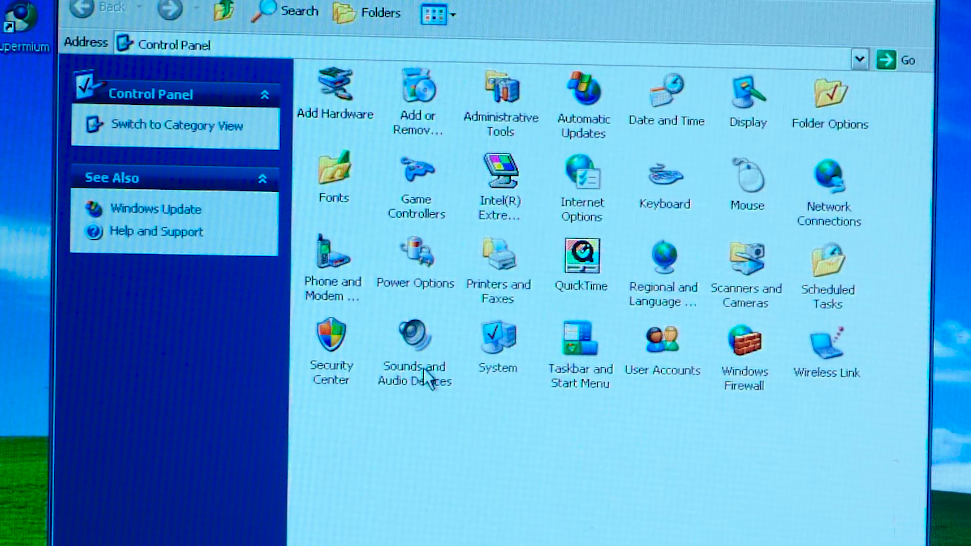
double_click(497, 339)
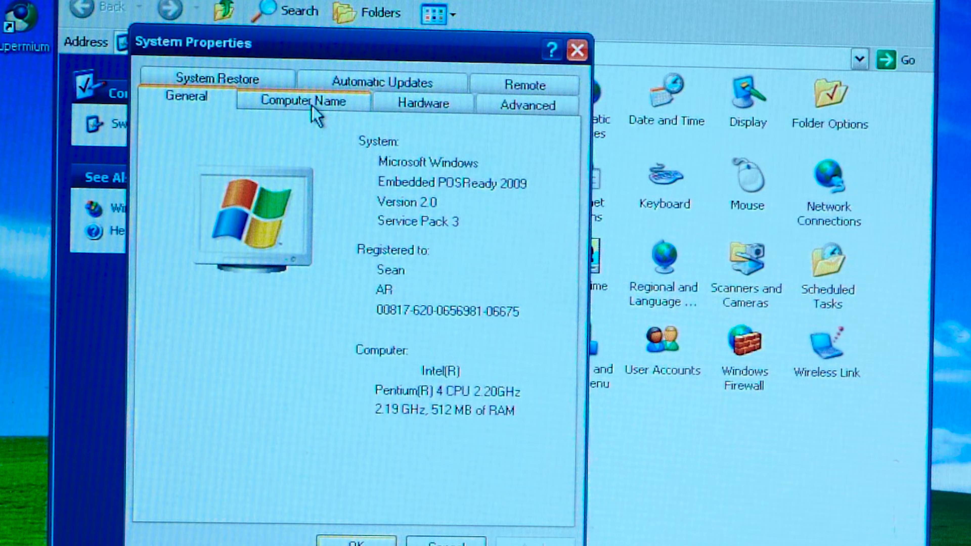
left_click(423, 102)
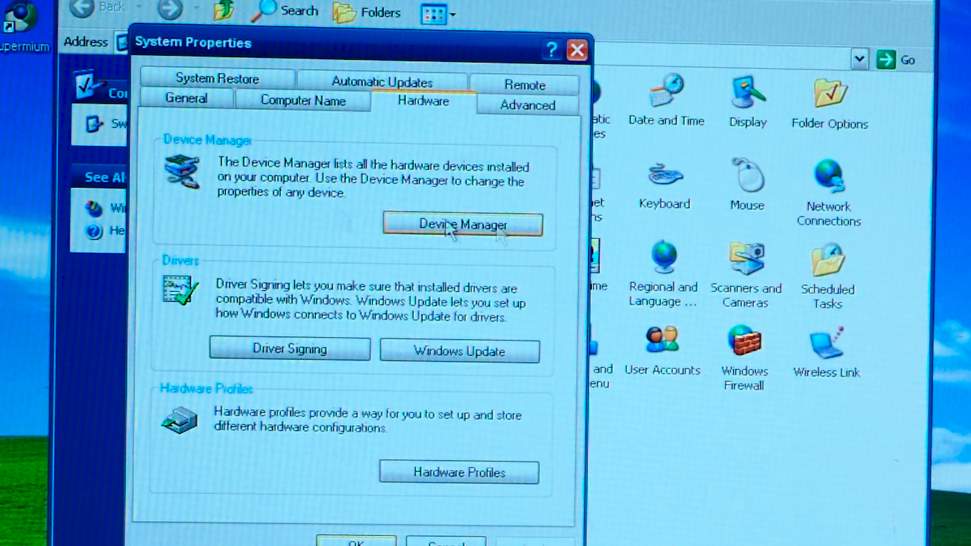
left_click(461, 224)
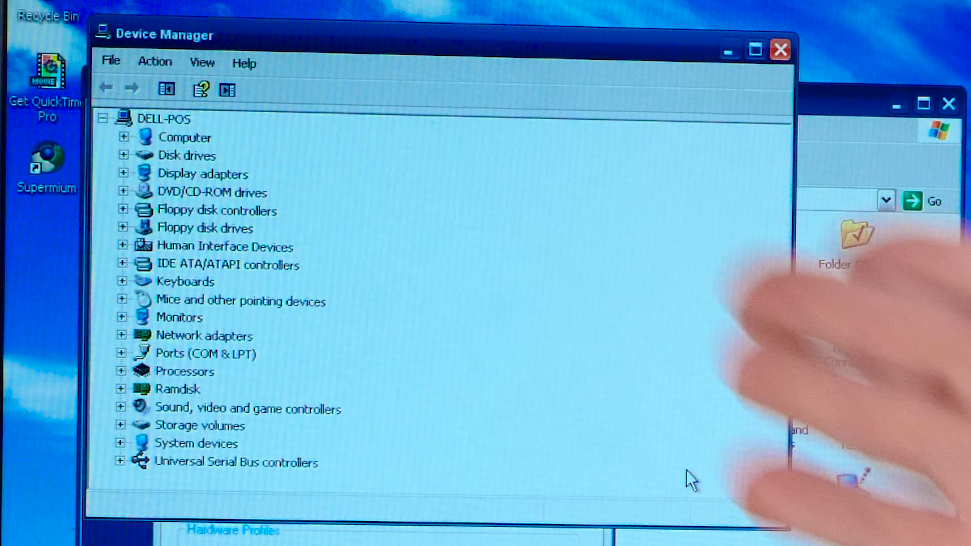
left_click(779, 50)
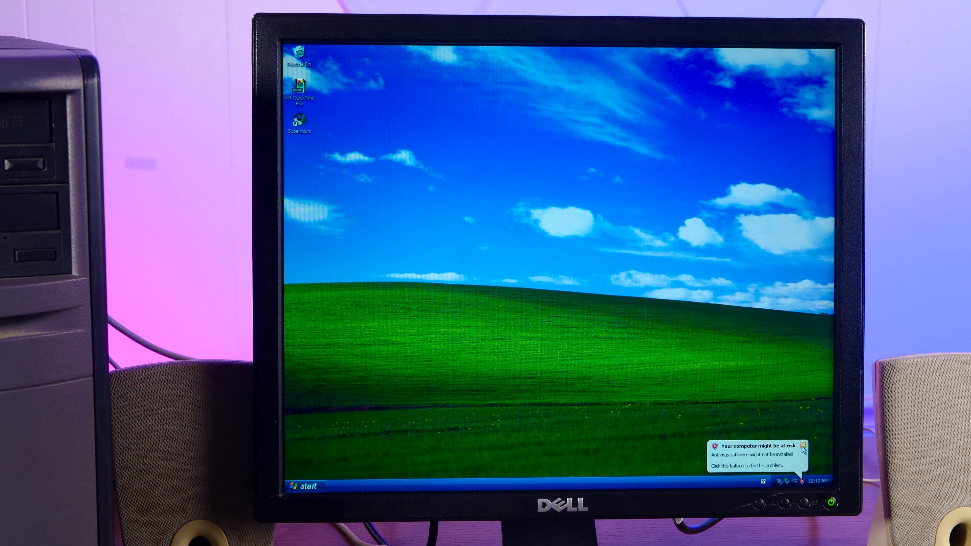
Reopen Device Manager via Start > Control Panel > System > Hardware.
left_click(305, 486)
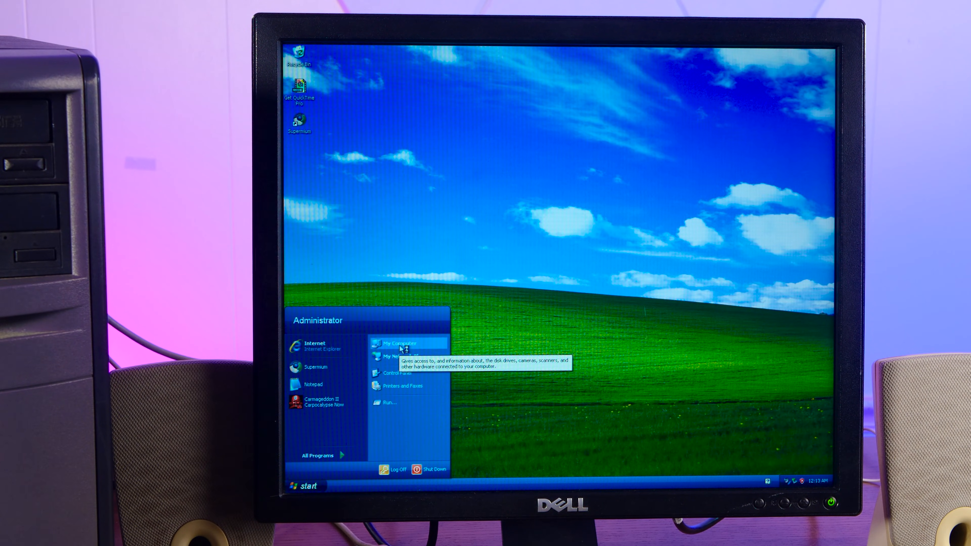
left_click(397, 373)
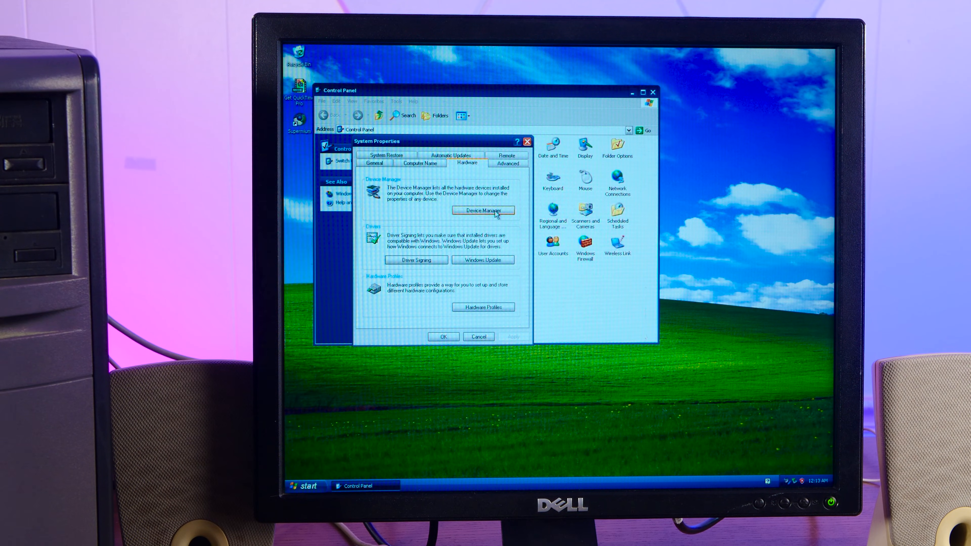
left_click(483, 210)
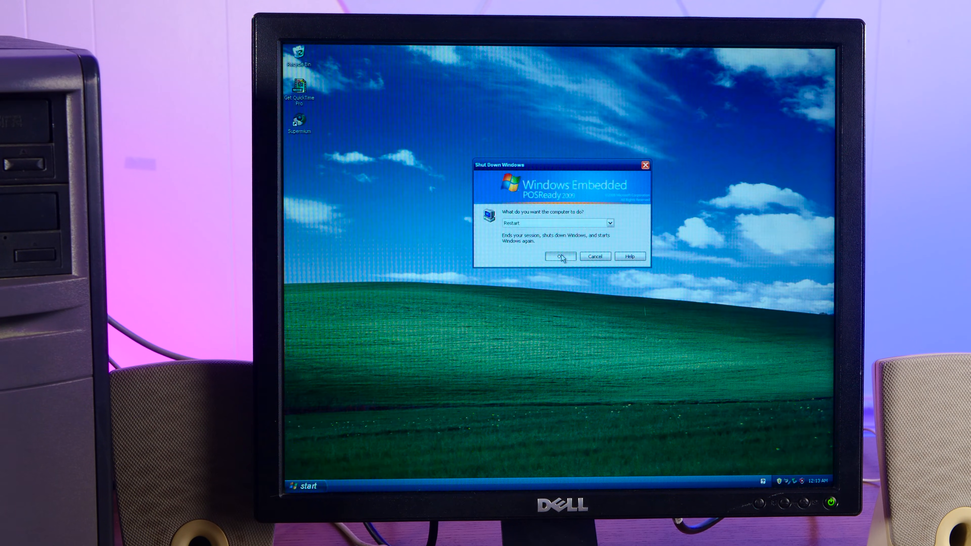
Restart the computer, install the ATI Catalyst package, and continue past the untested Radeon X1900 driver warning.
left_click(559, 256)
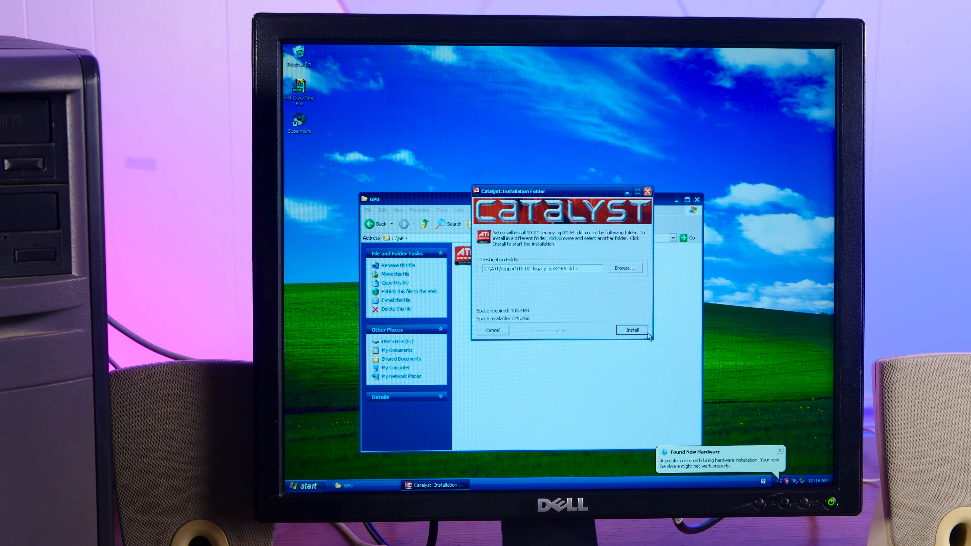
left_click(631, 329)
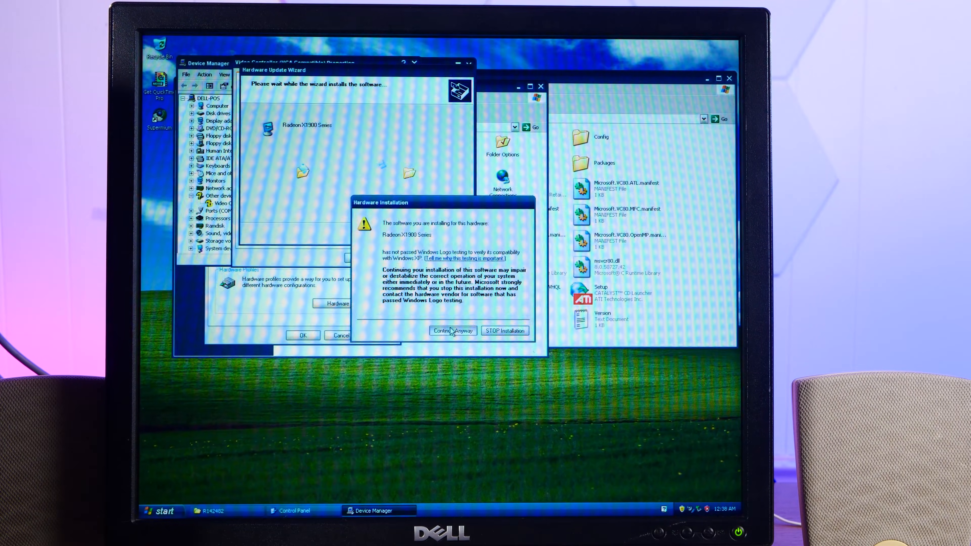
left_click(452, 331)
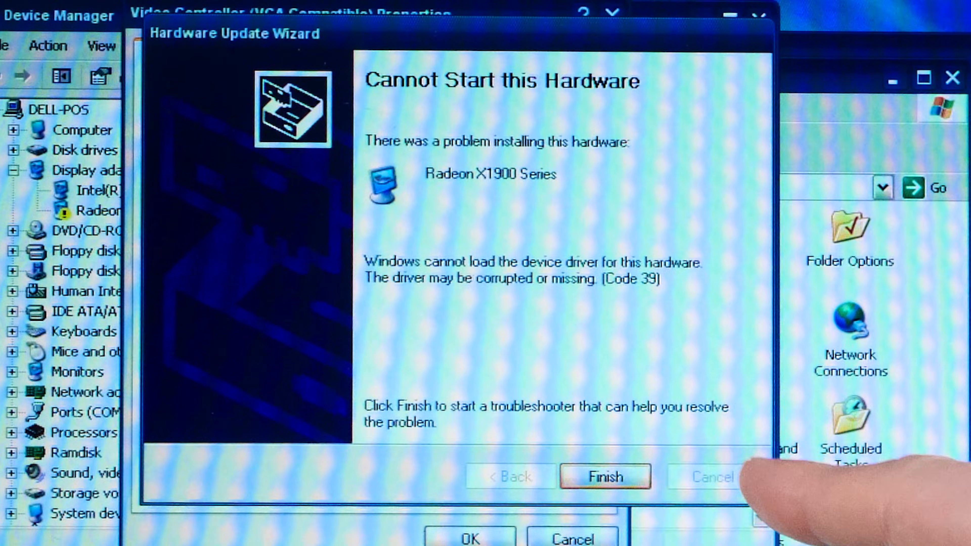